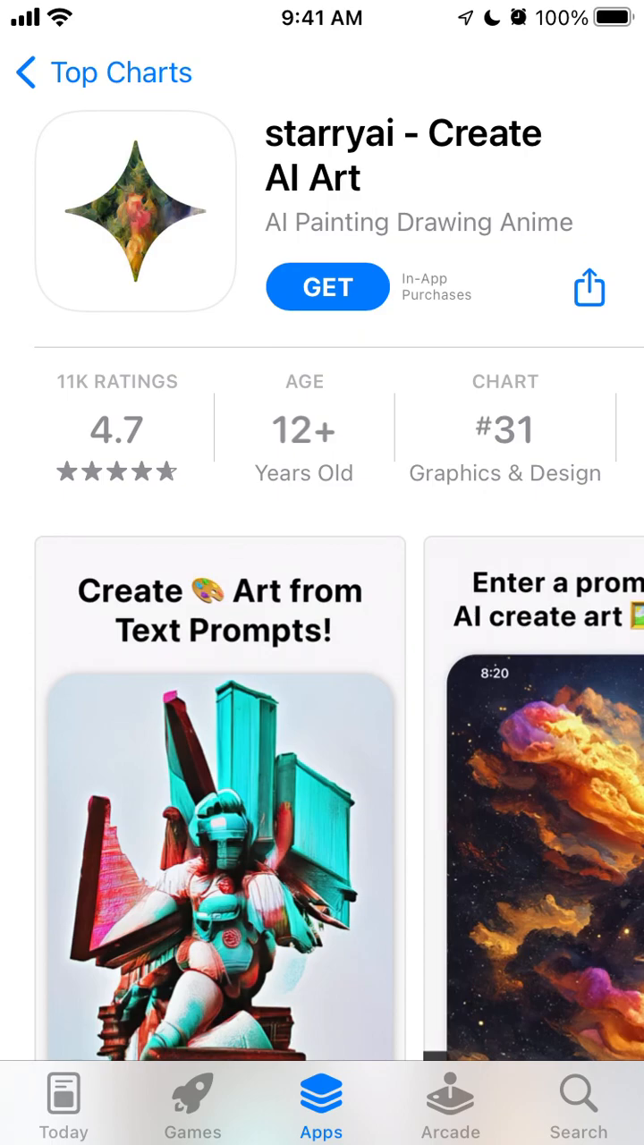
Install starryai from its App Store page, browse the screenshots, and launch it.
left_click(325, 286)
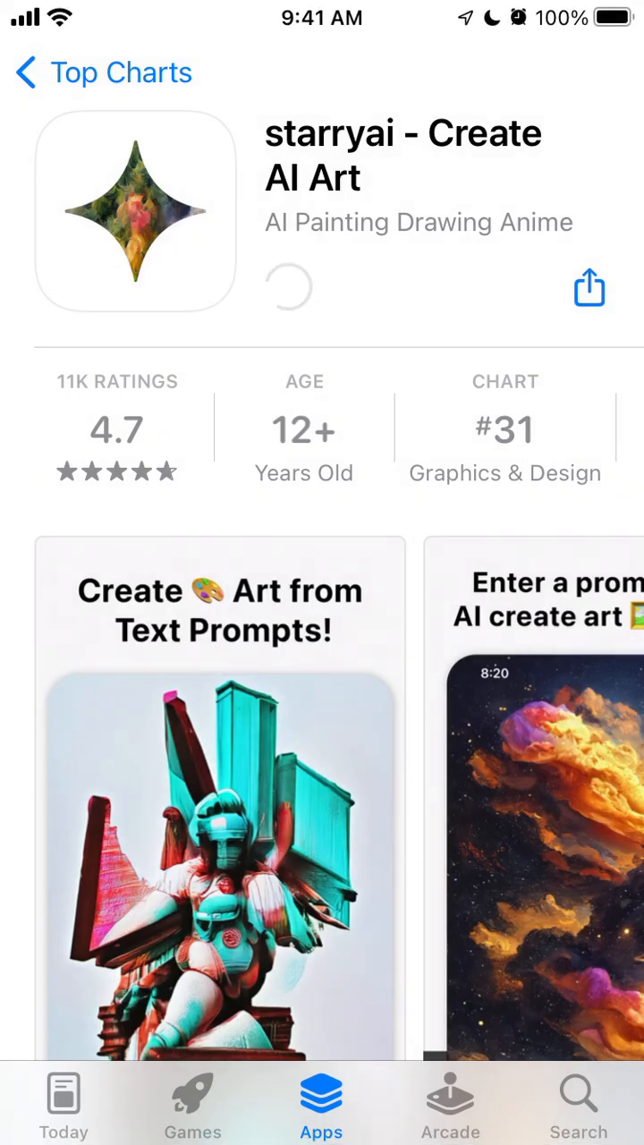
scroll("down", 3)
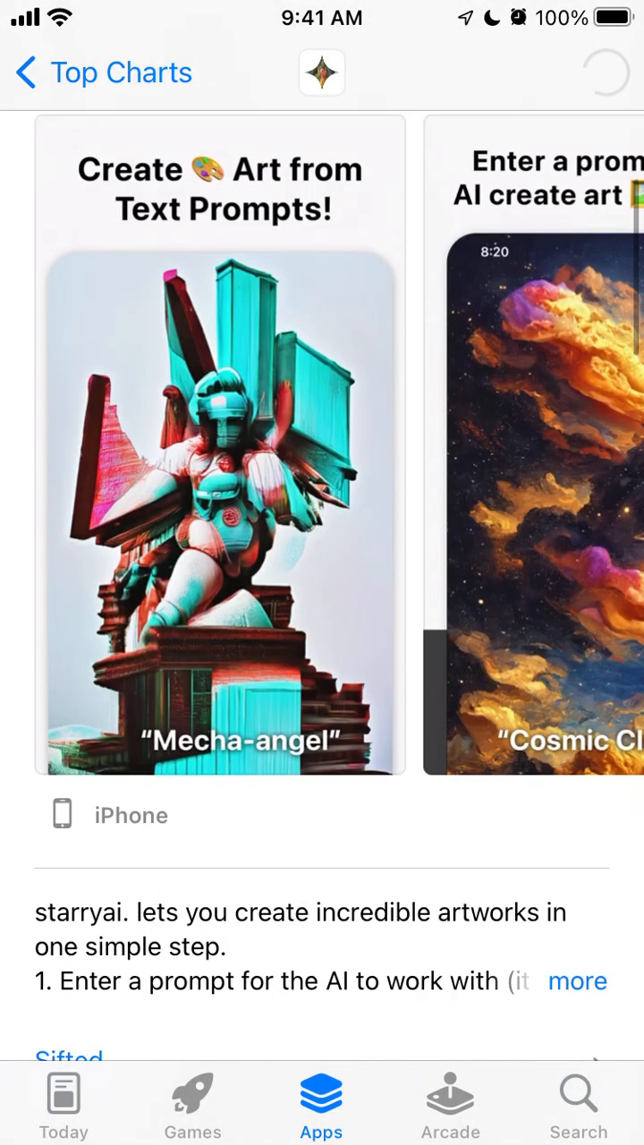
scroll("down", 3)
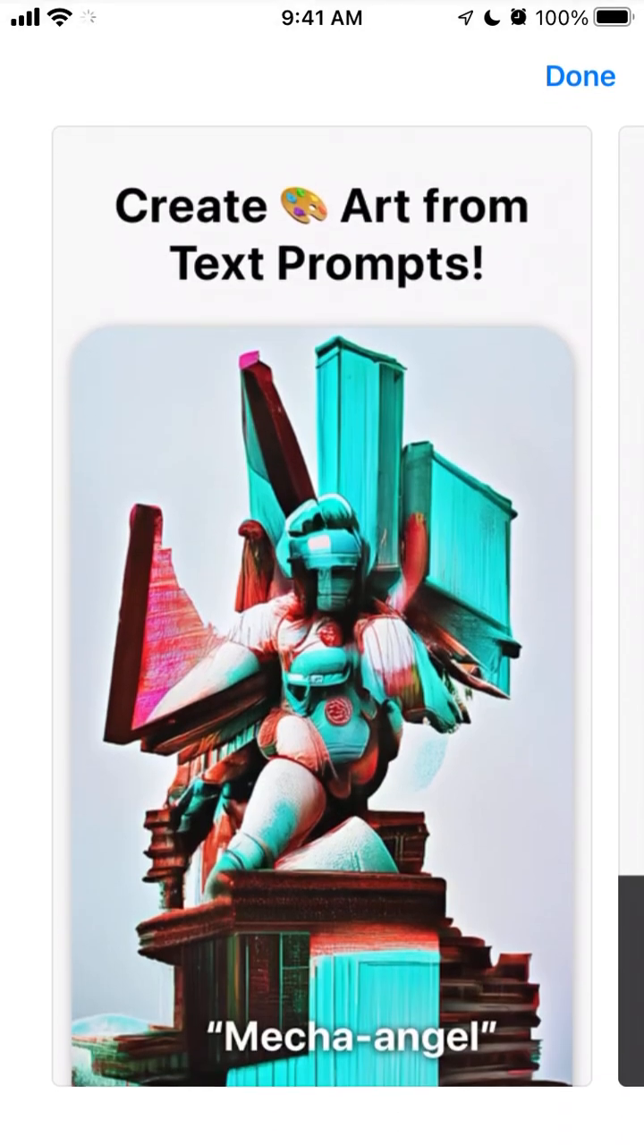
scroll("left", 3)
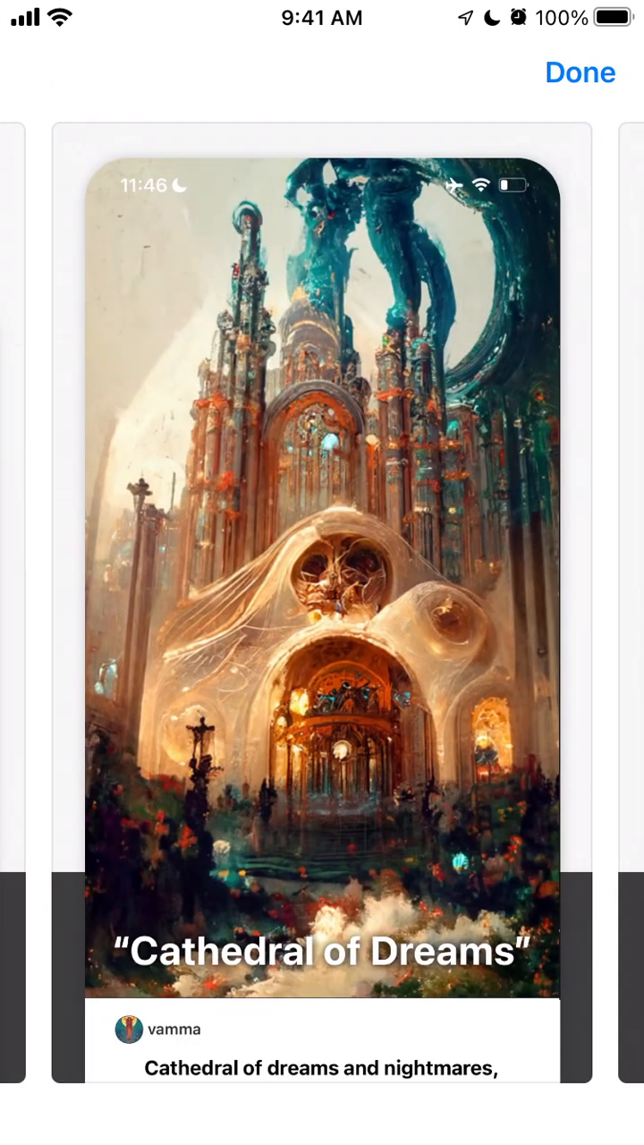
scroll("left", 3)
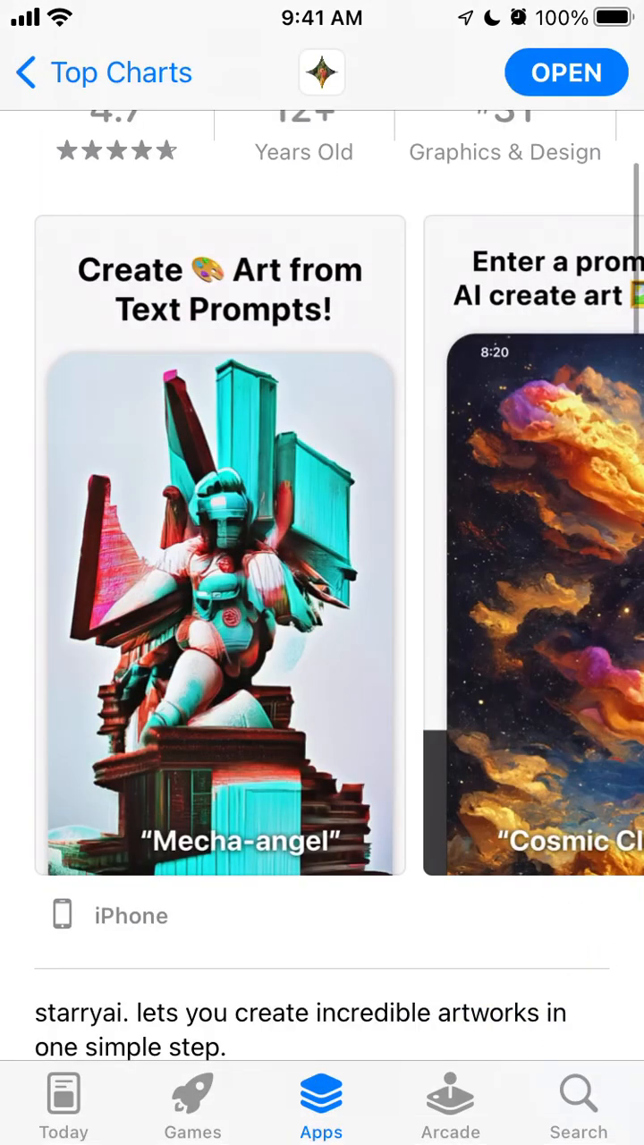
scroll("down", 3)
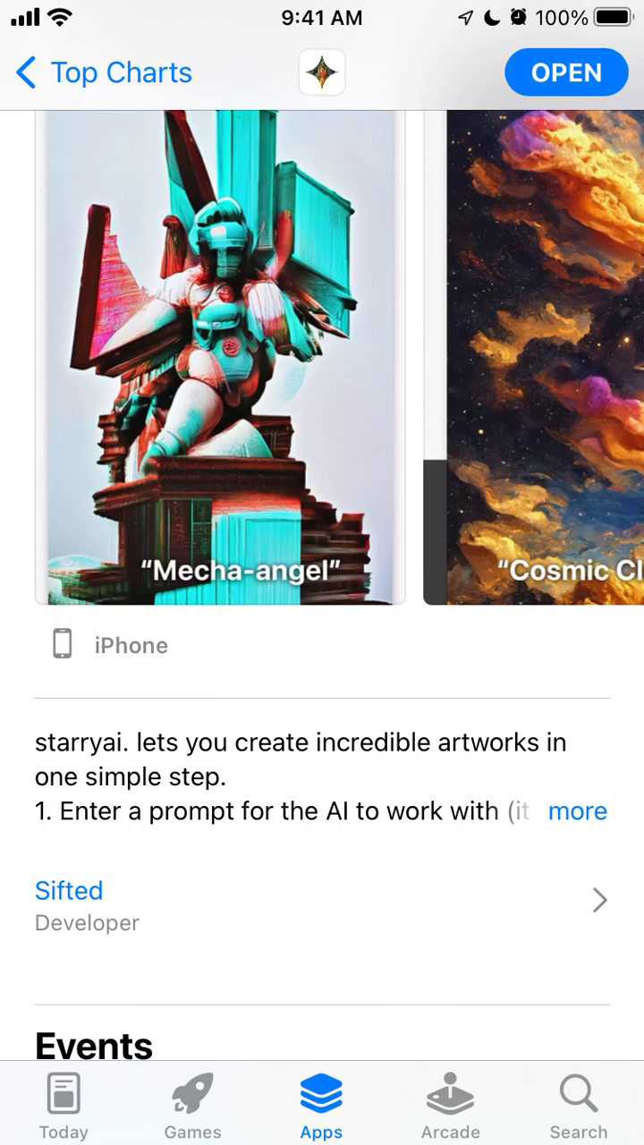
left_click(576, 812)
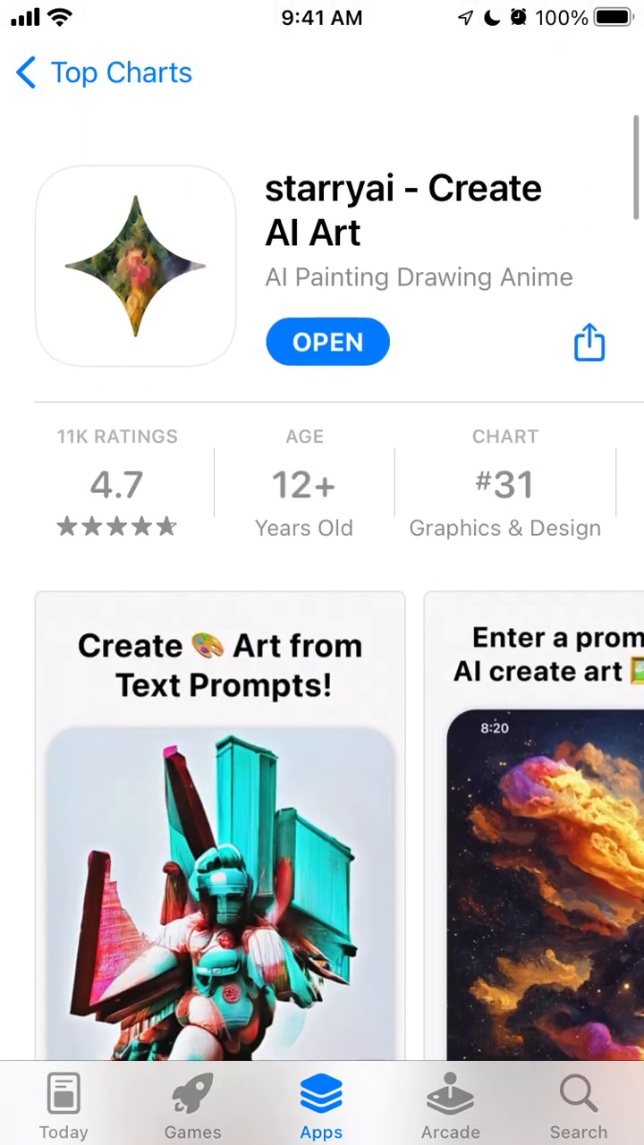
left_click(327, 341)
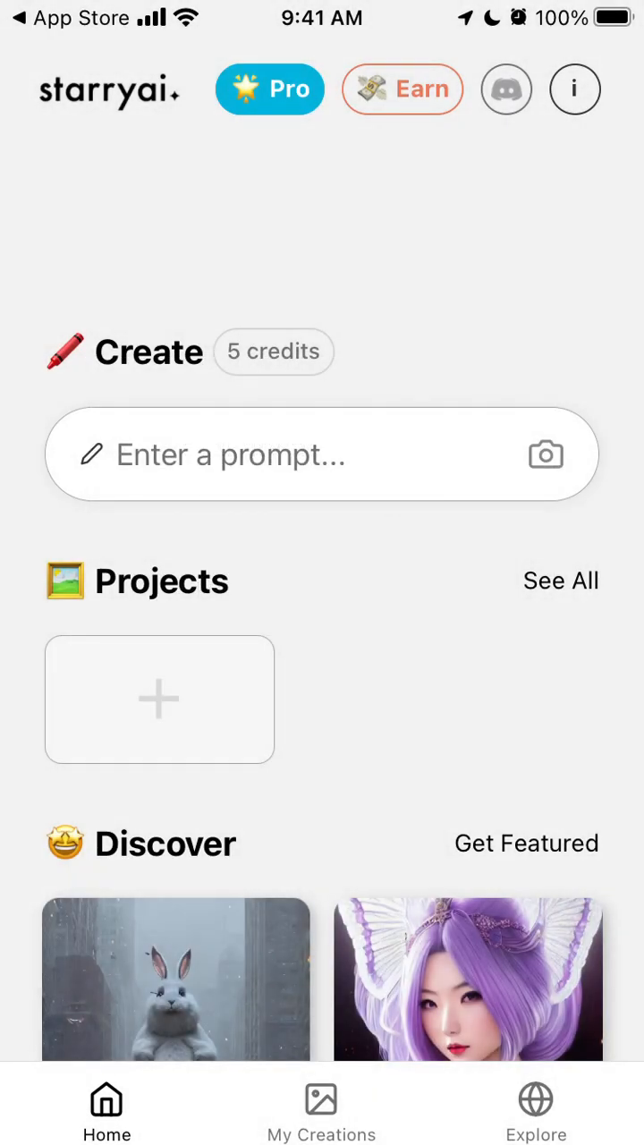
Dismiss the notification request and enter 'Forest' as the new creation prompt.
left_click(322, 454)
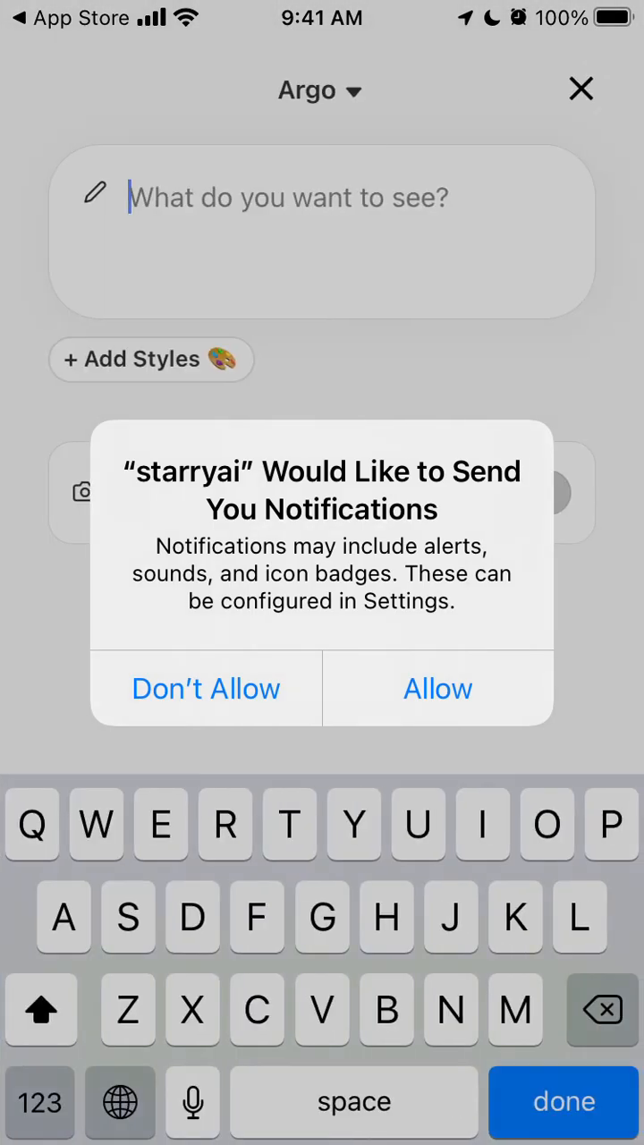
left_click(437, 687)
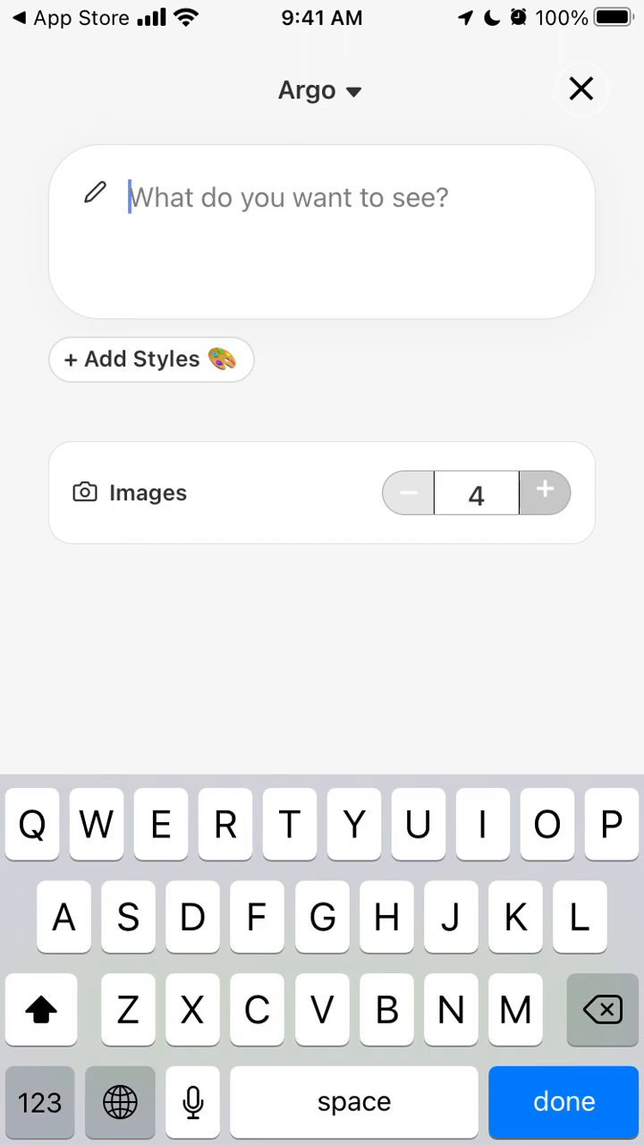
type("Forest")
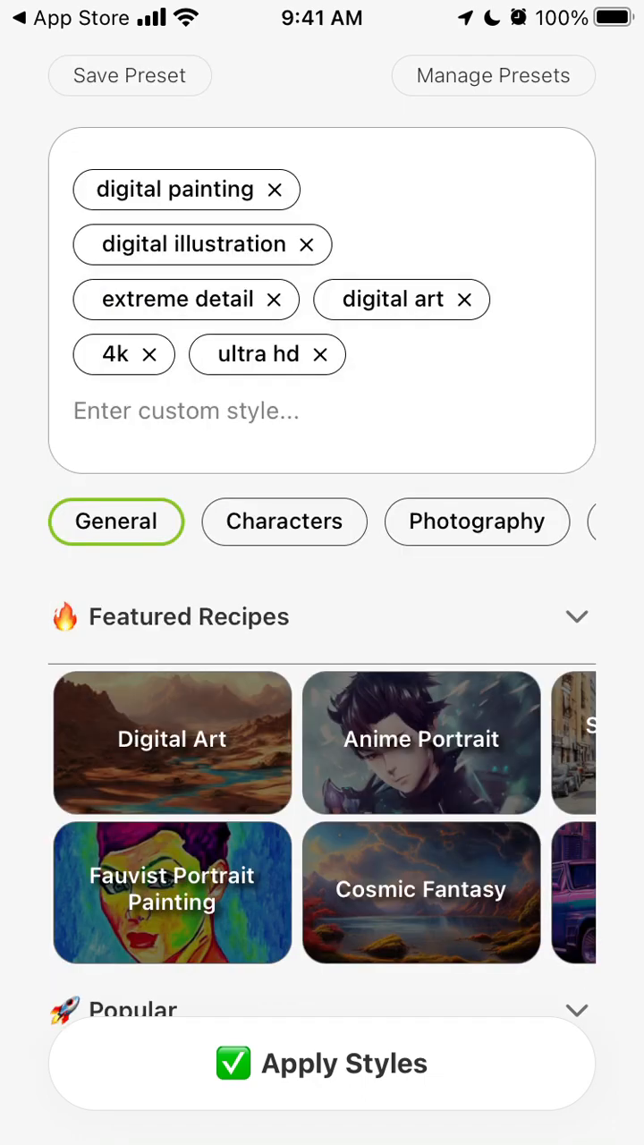
Browse the style categories, including In the style of artist, before applying the preset tags.
scroll("down", 3)
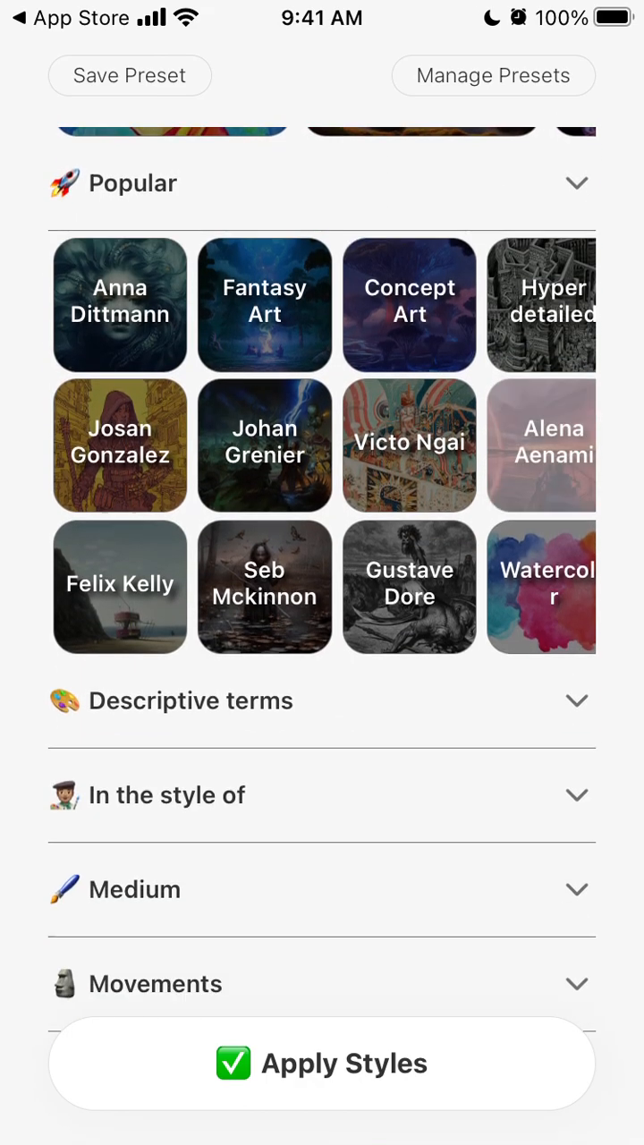
left_click(321, 794)
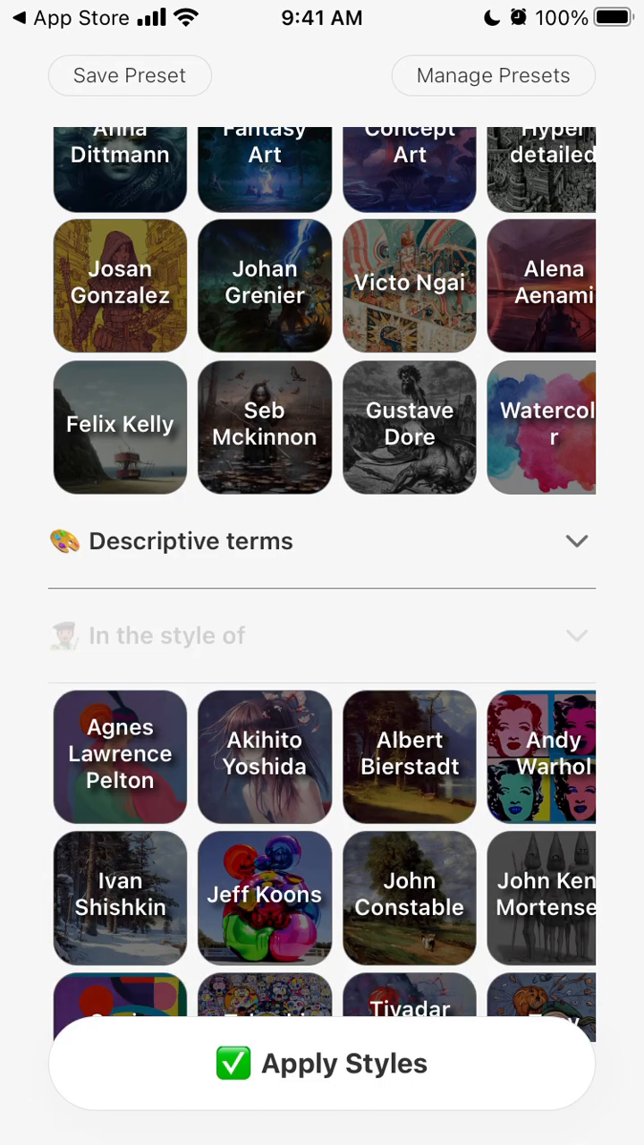
scroll("down", 3)
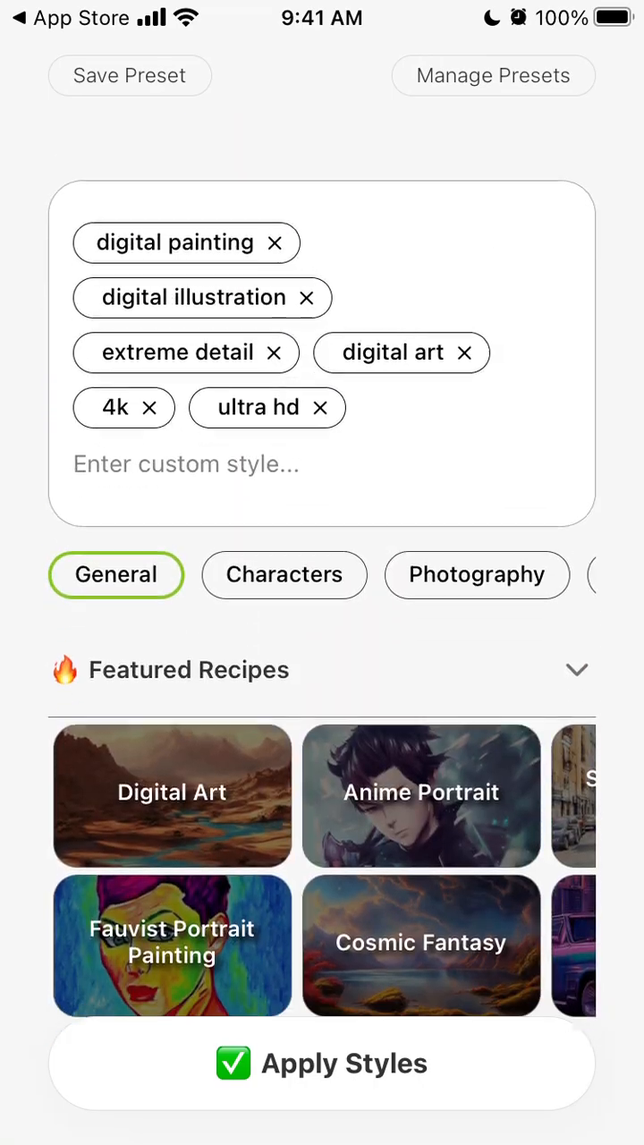
scroll("down", 3)
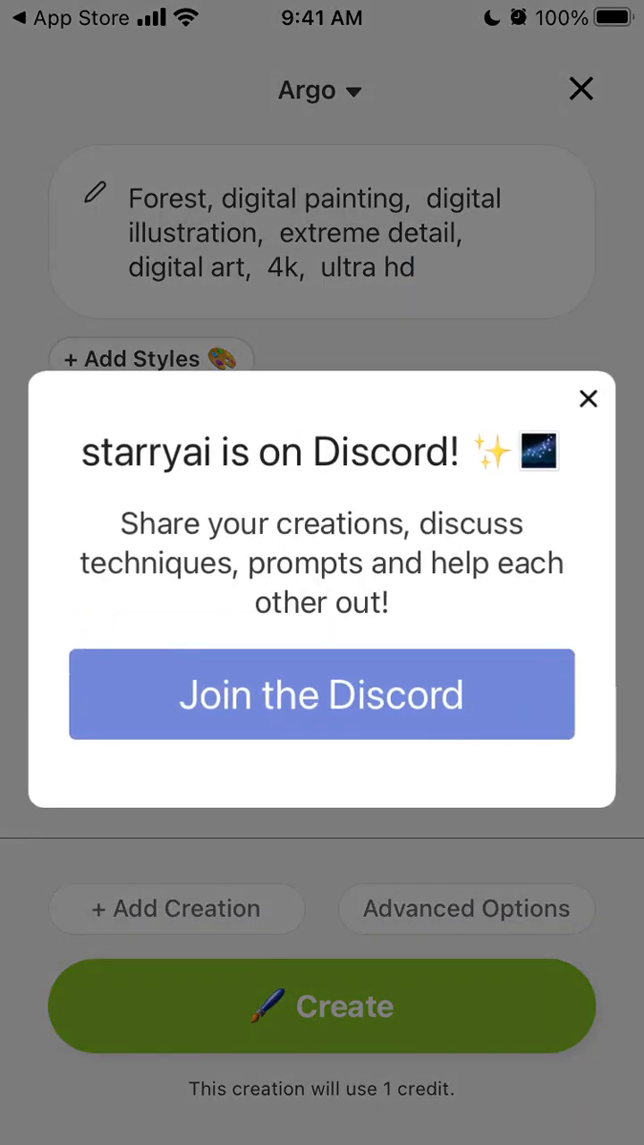
Dismiss the Discord invite, submit the Forest creation, and skip completion notifications.
left_click(588, 397)
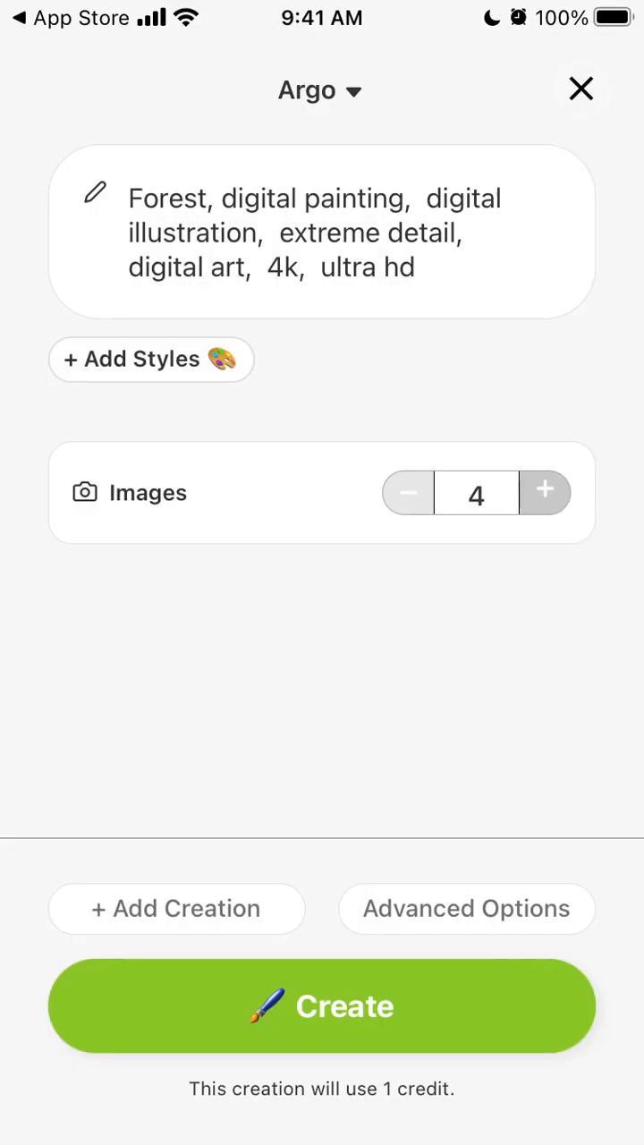
left_click(322, 1005)
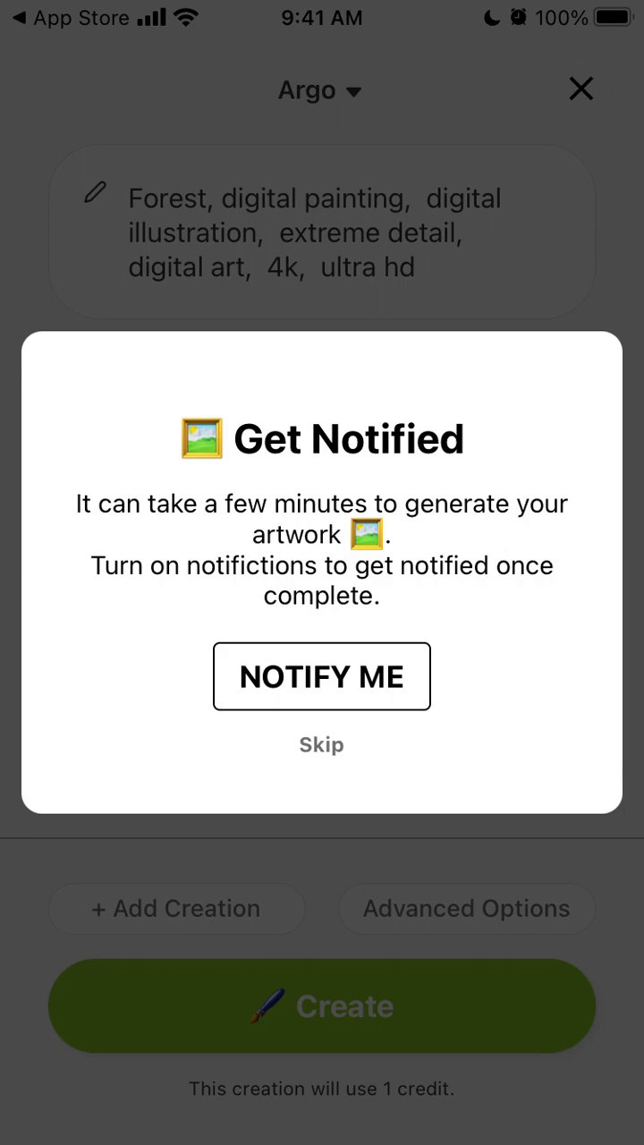
left_click(322, 676)
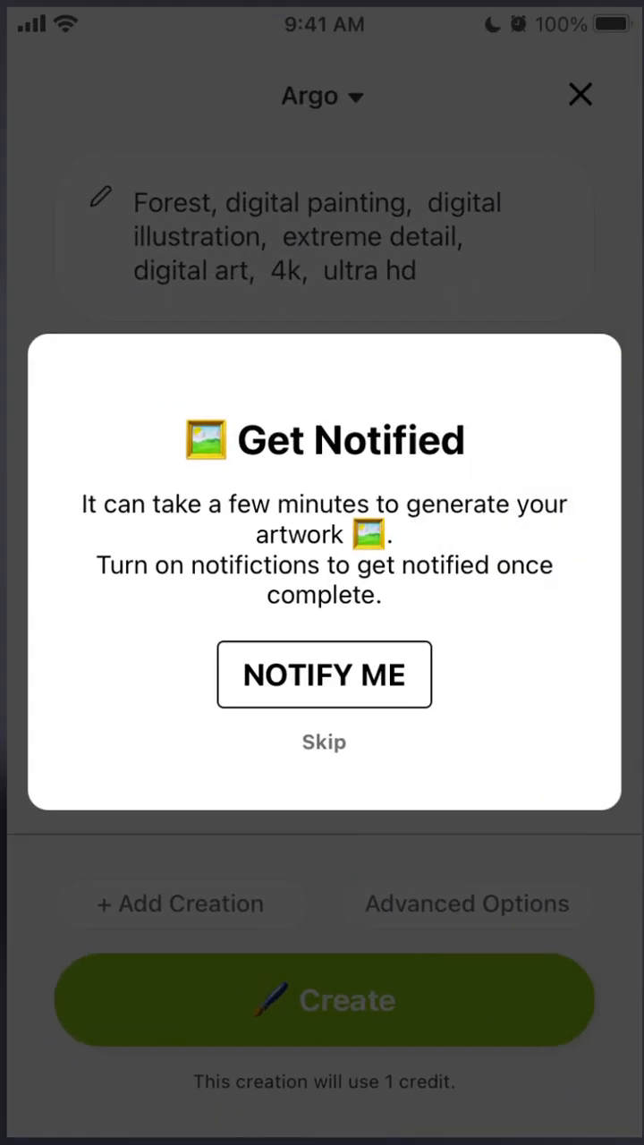
left_click(324, 740)
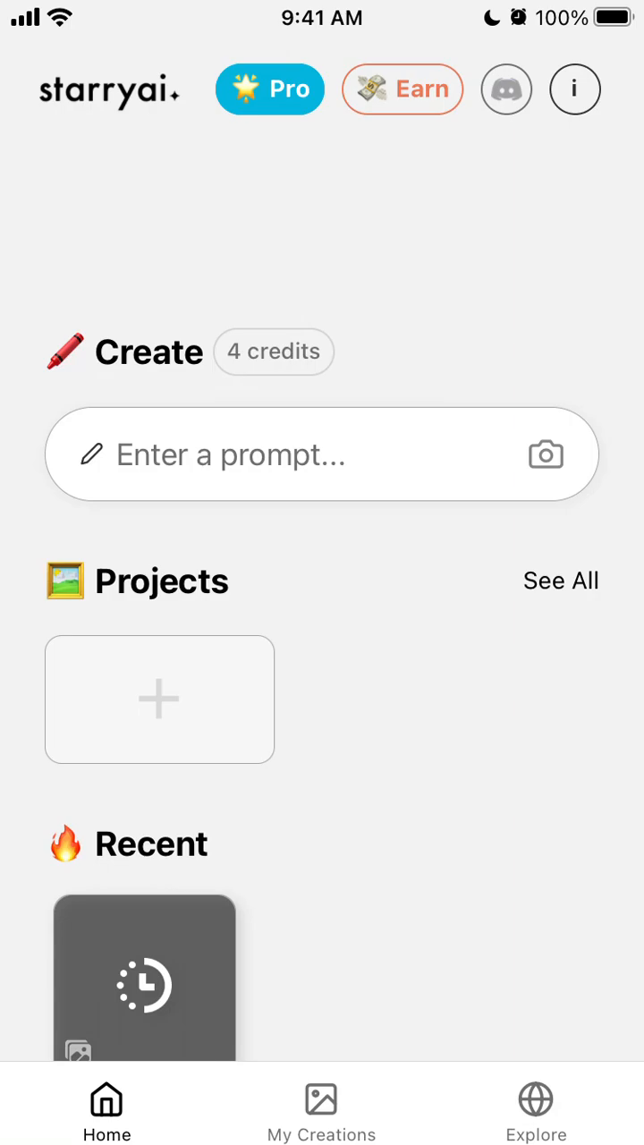
left_click(268, 89)
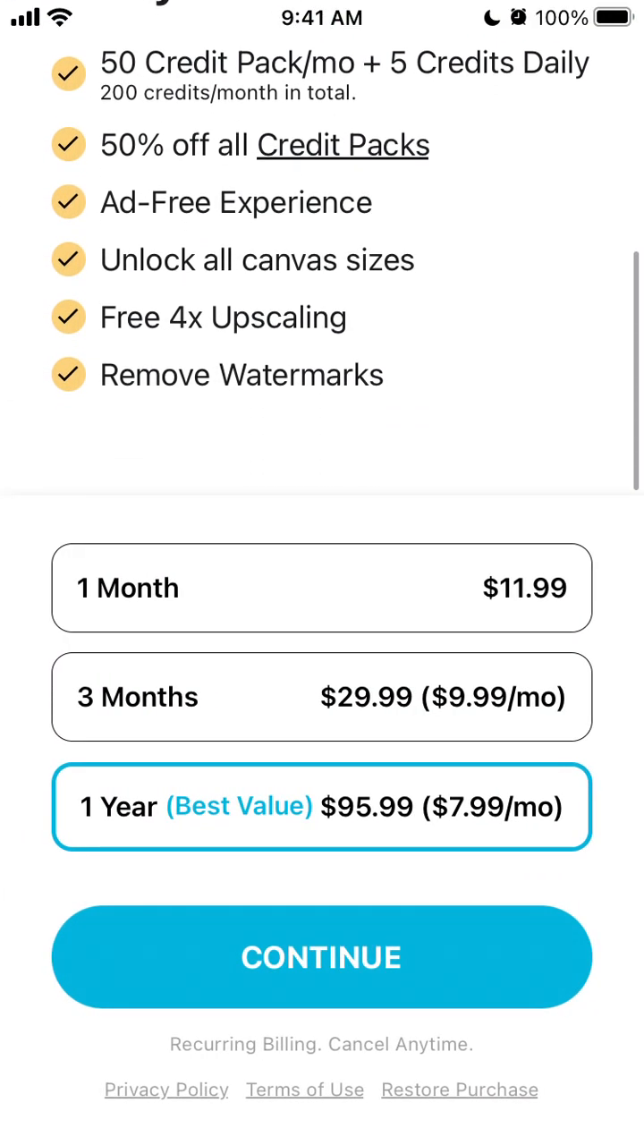
scroll("down", 3)
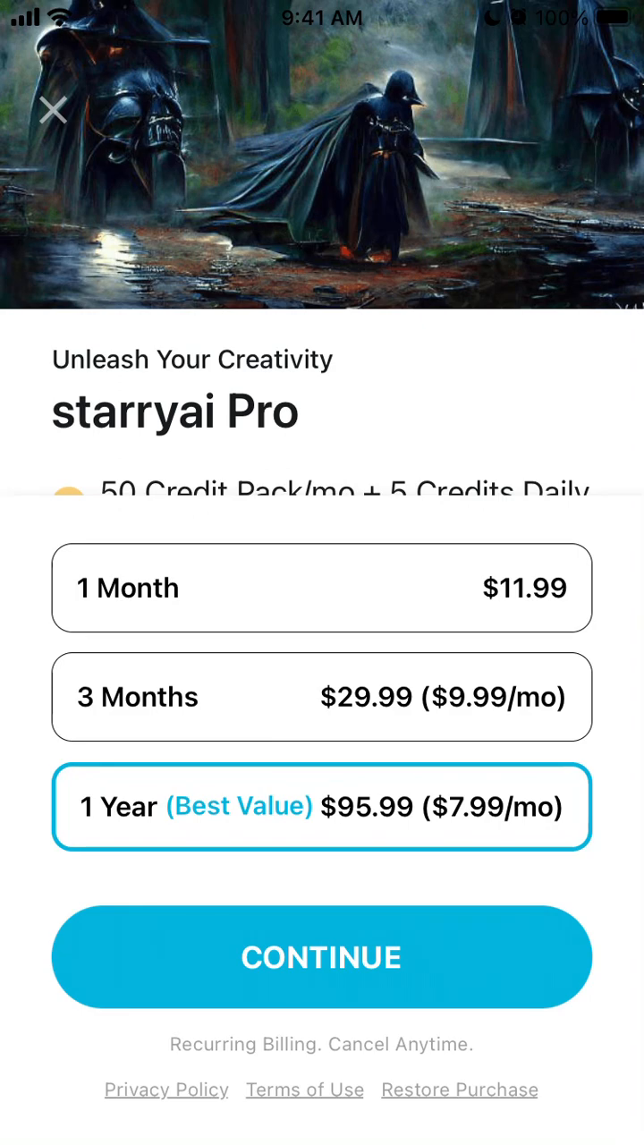
left_click(54, 110)
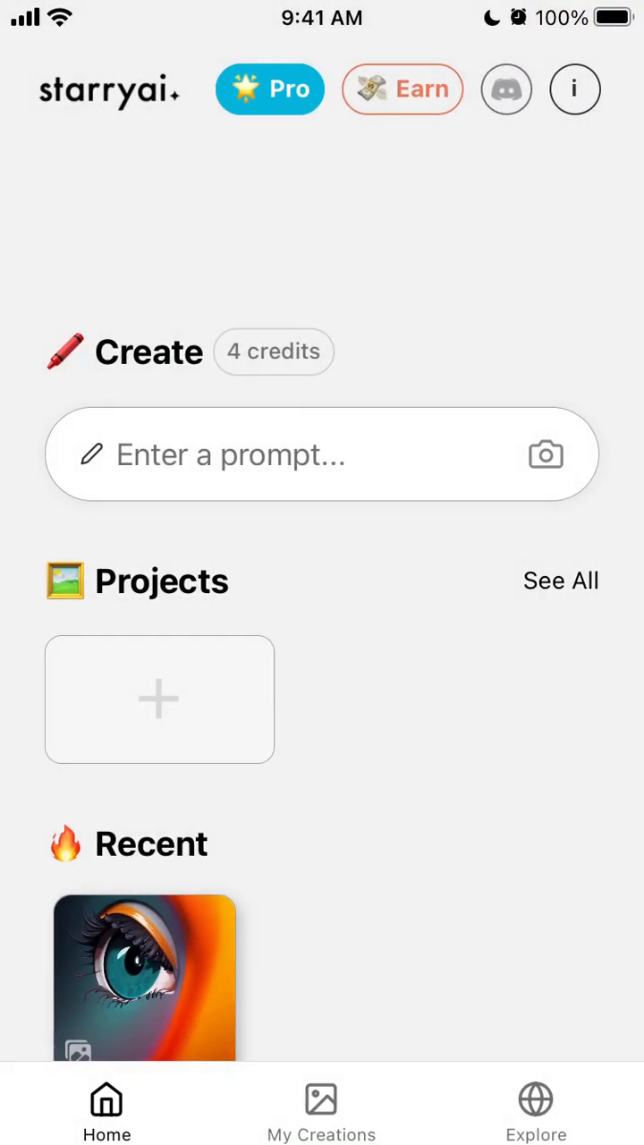
Review the creation's details and start a new creation from the blue-faced portrait.
scroll("down", 3)
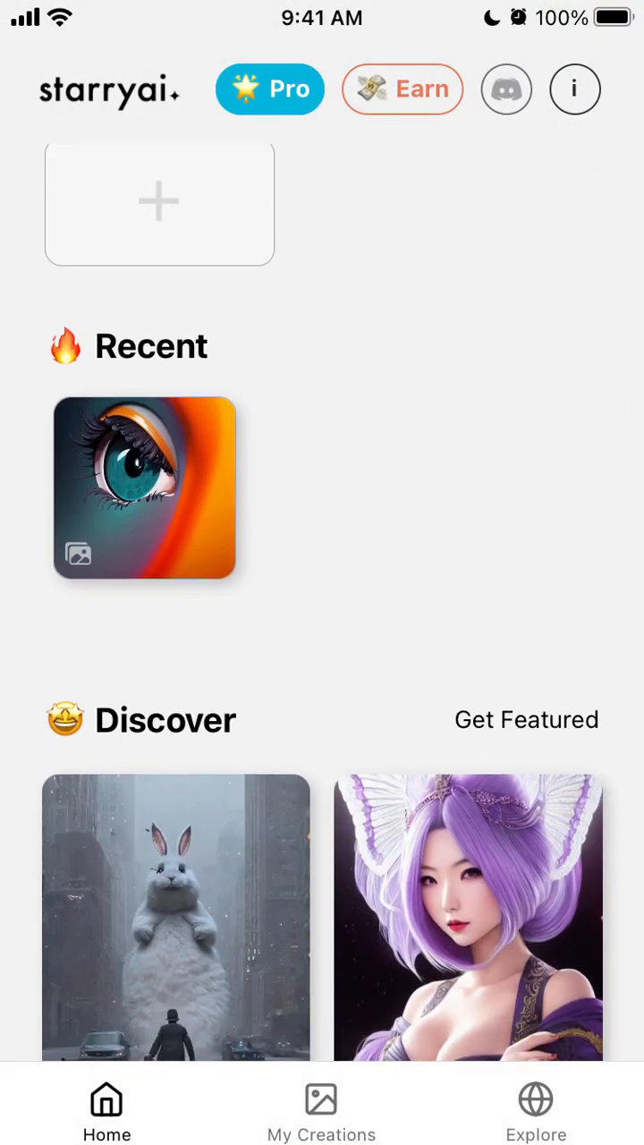
left_click(144, 486)
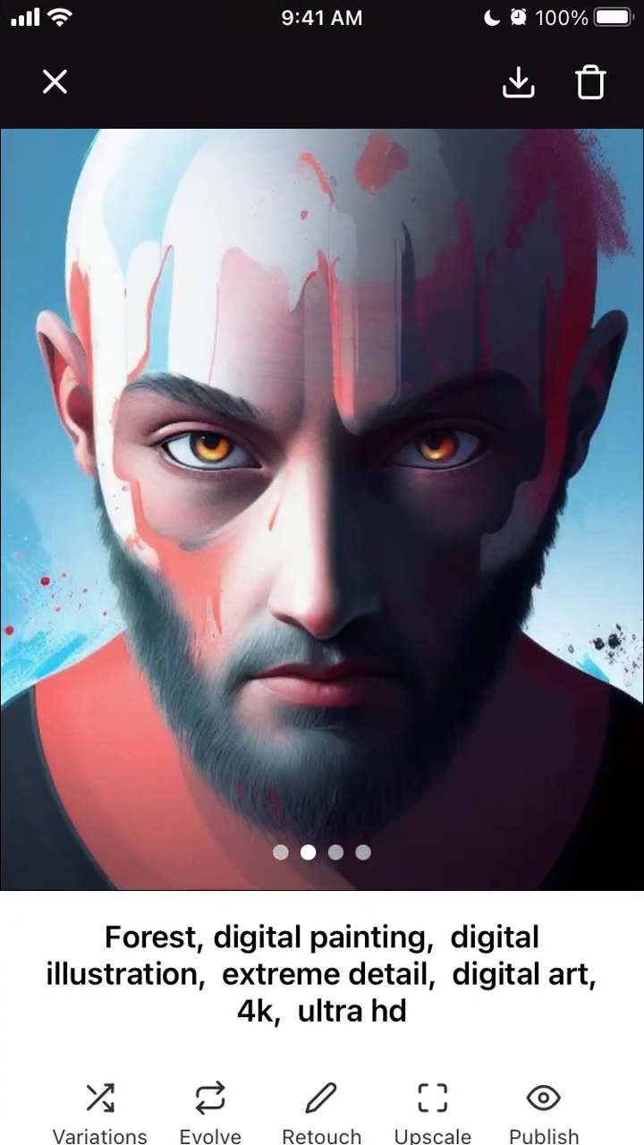
scroll("left", 3)
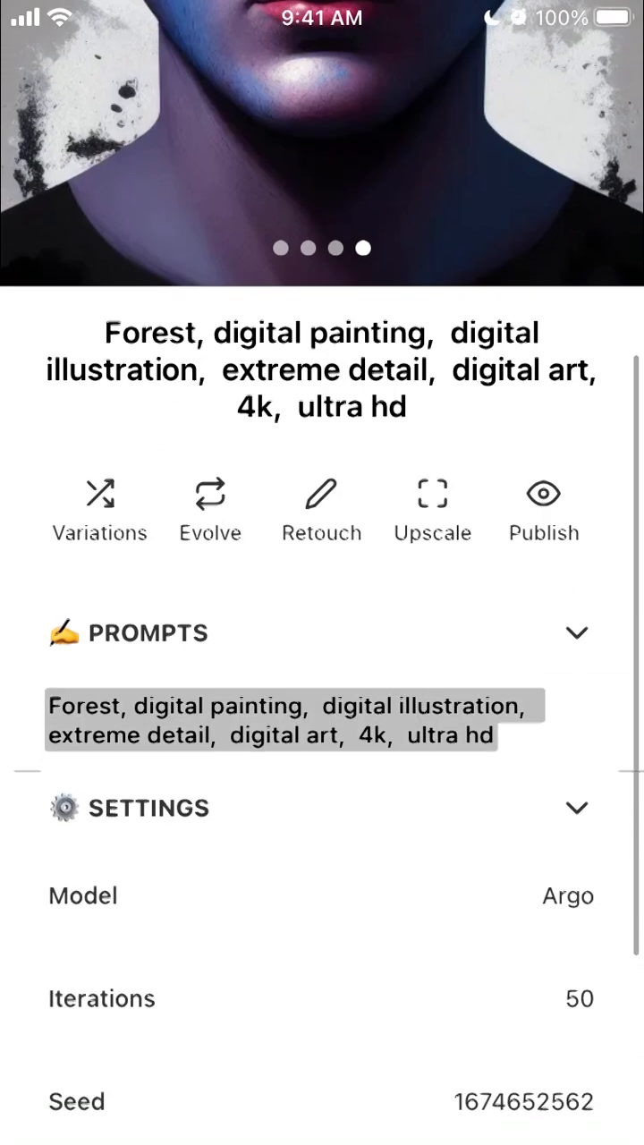
scroll("down", 3)
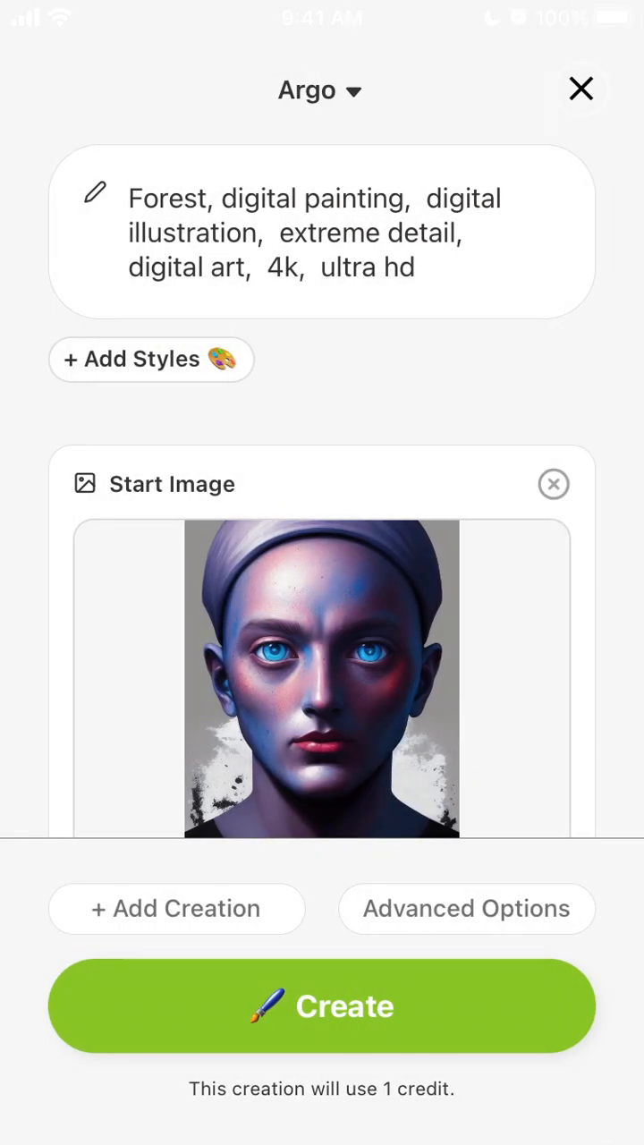
Close the creation form, browse the Home feed, and bring up Earn Credits.
left_click(322, 679)
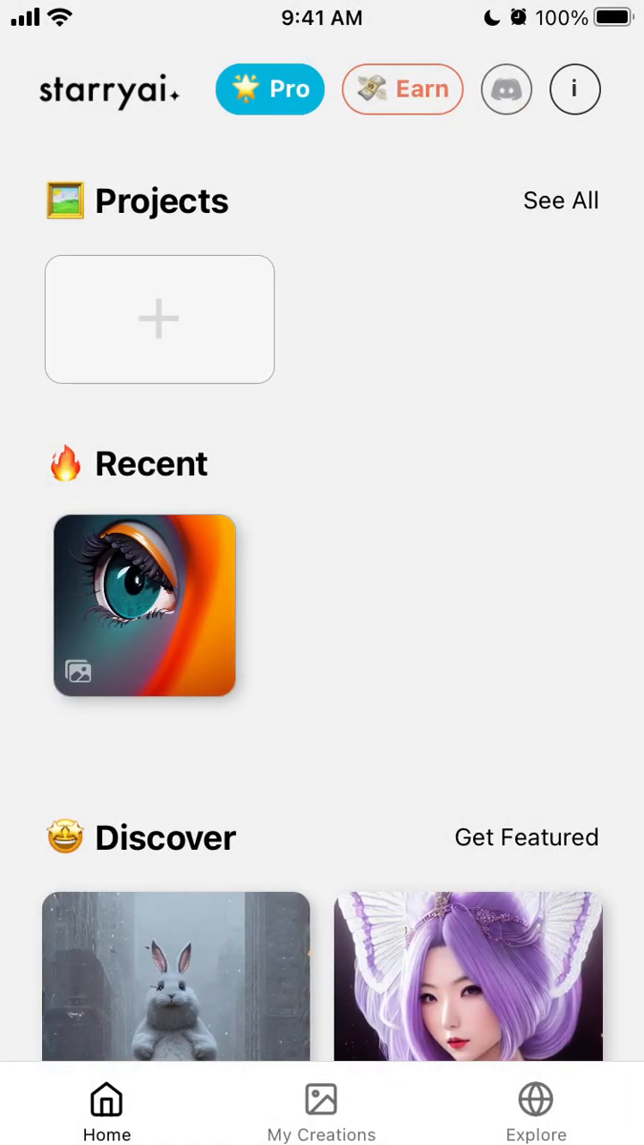
scroll("down", 3)
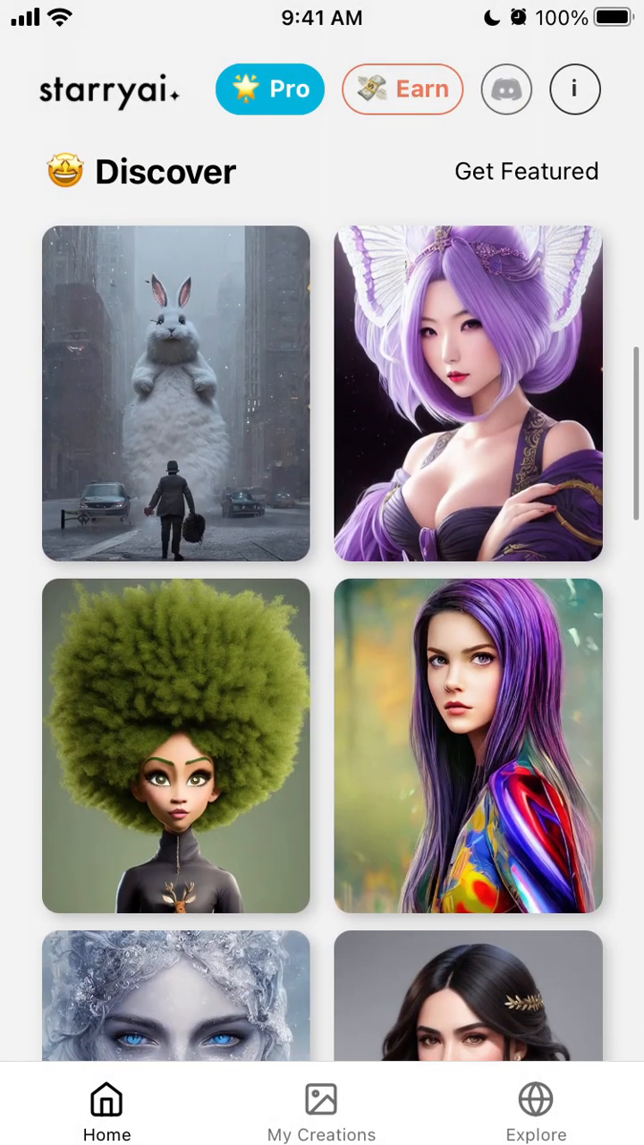
scroll("down", 3)
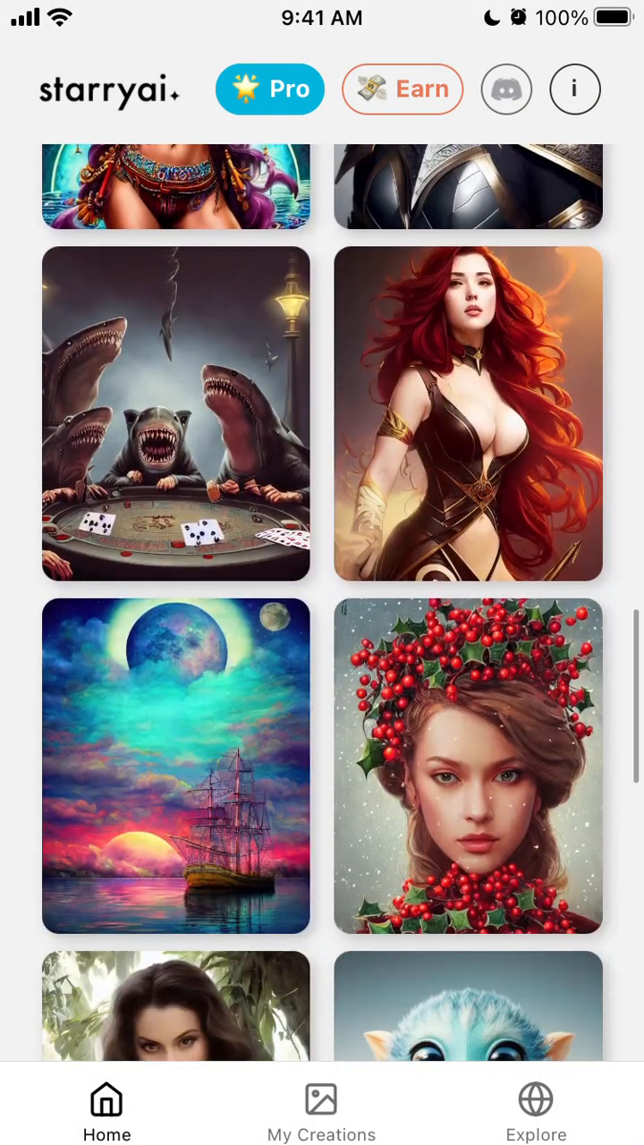
scroll("up", 3)
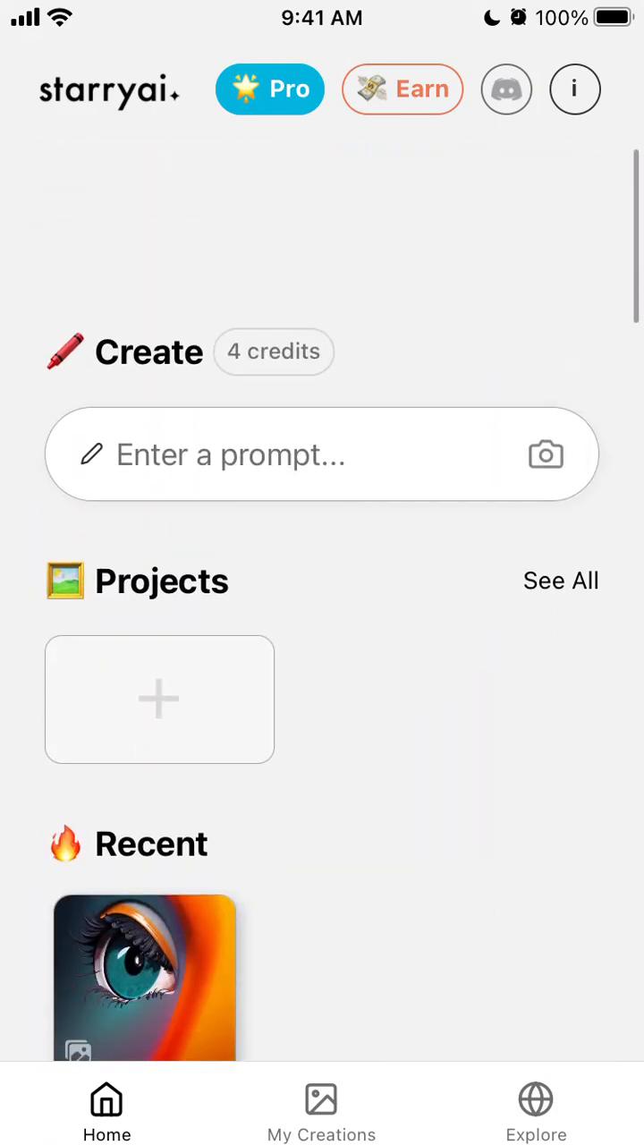
left_click(400, 90)
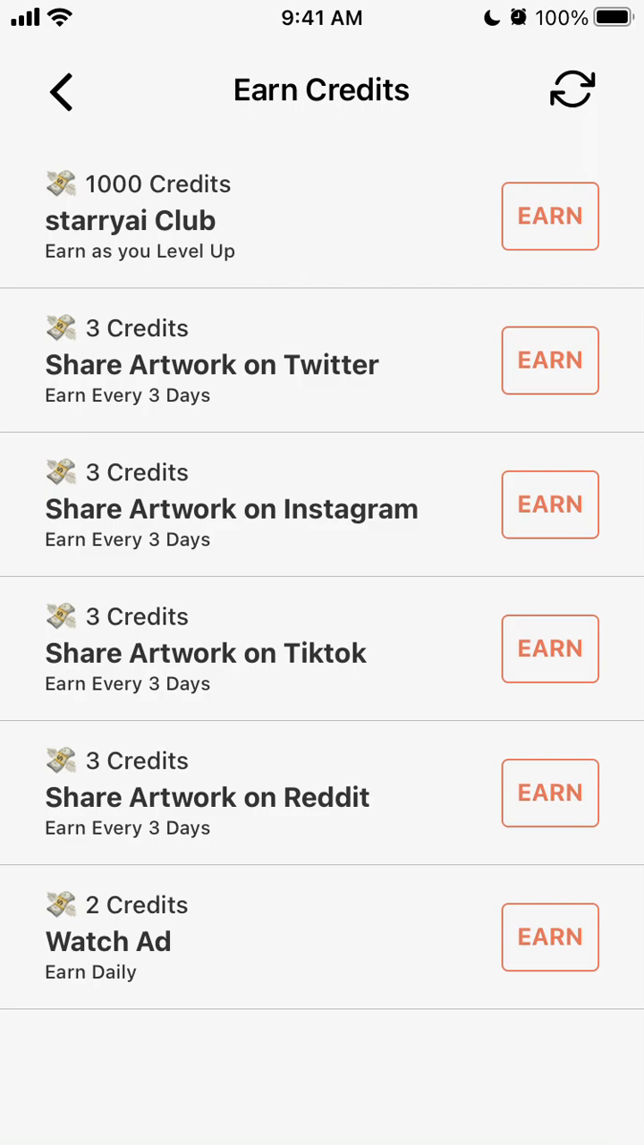
View the Buy Credits packs and dismiss them.
left_click(61, 90)
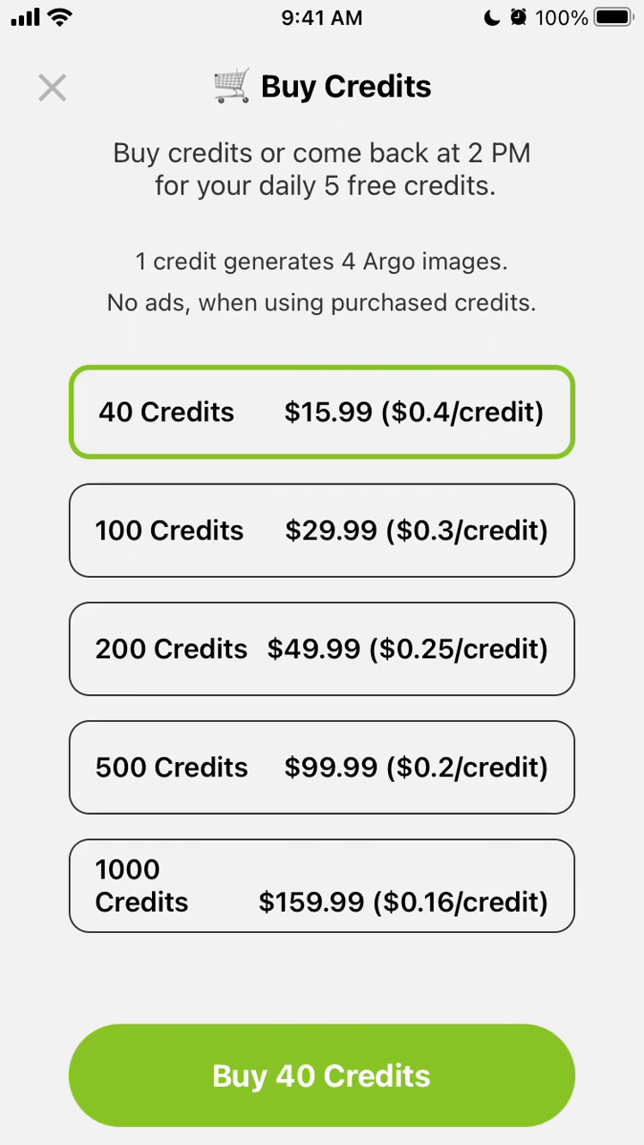
left_click(52, 86)
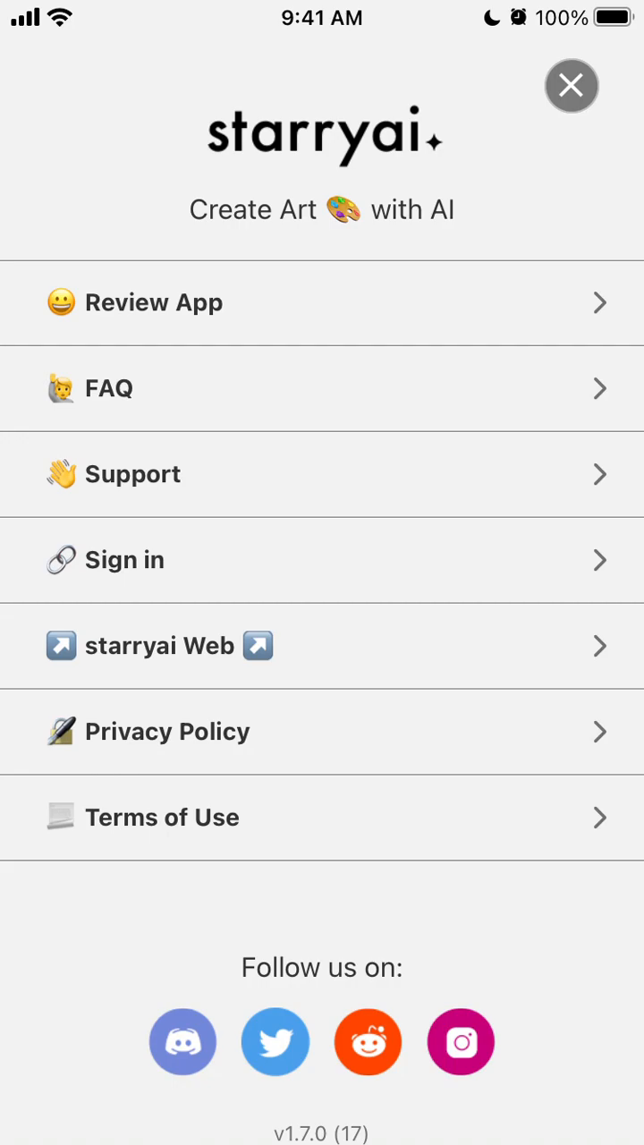
left_click(126, 558)
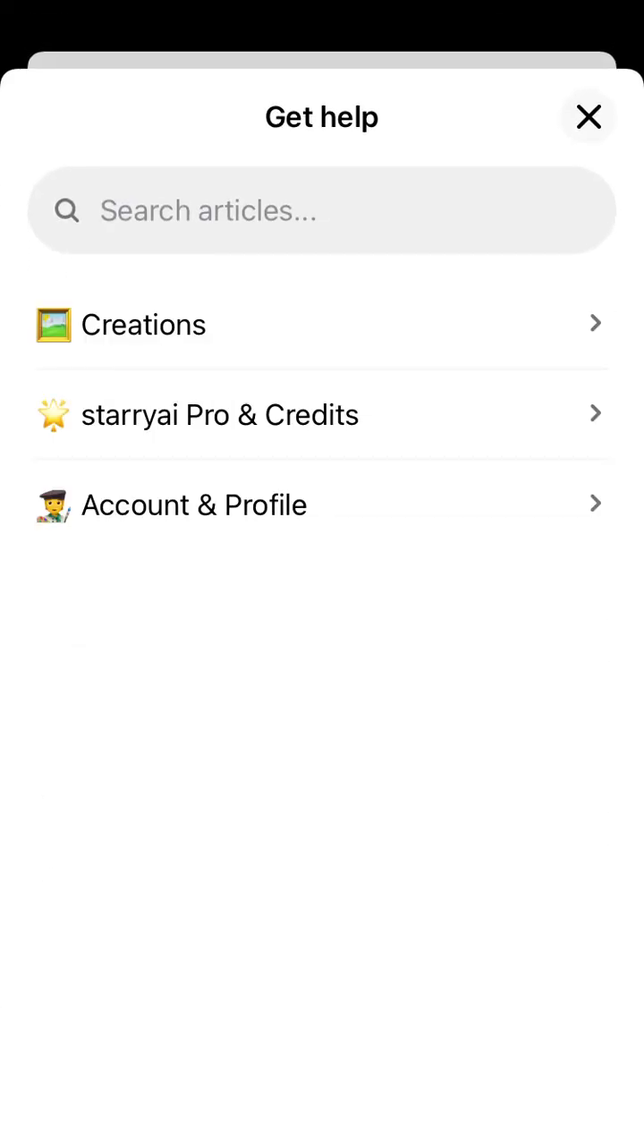
left_click(218, 415)
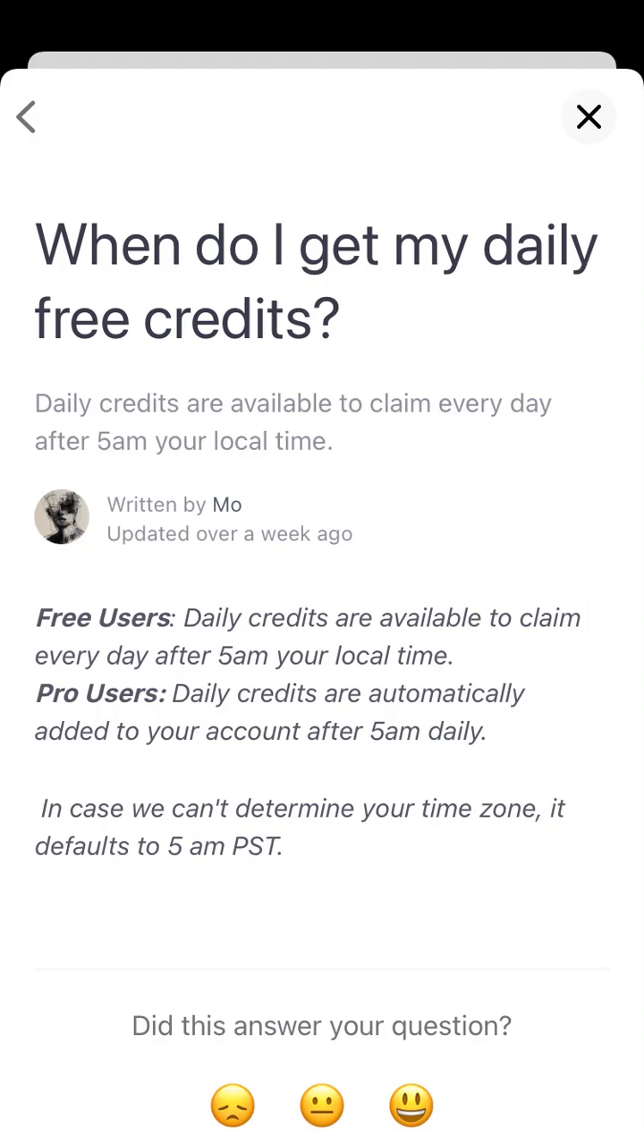
left_click(25, 118)
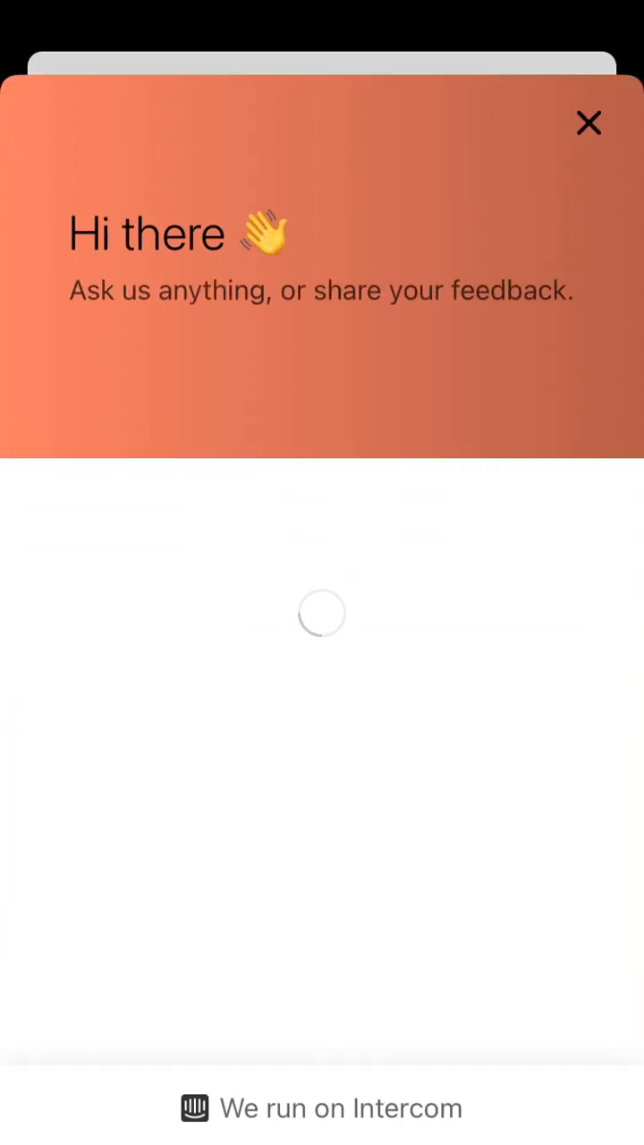
left_click(588, 124)
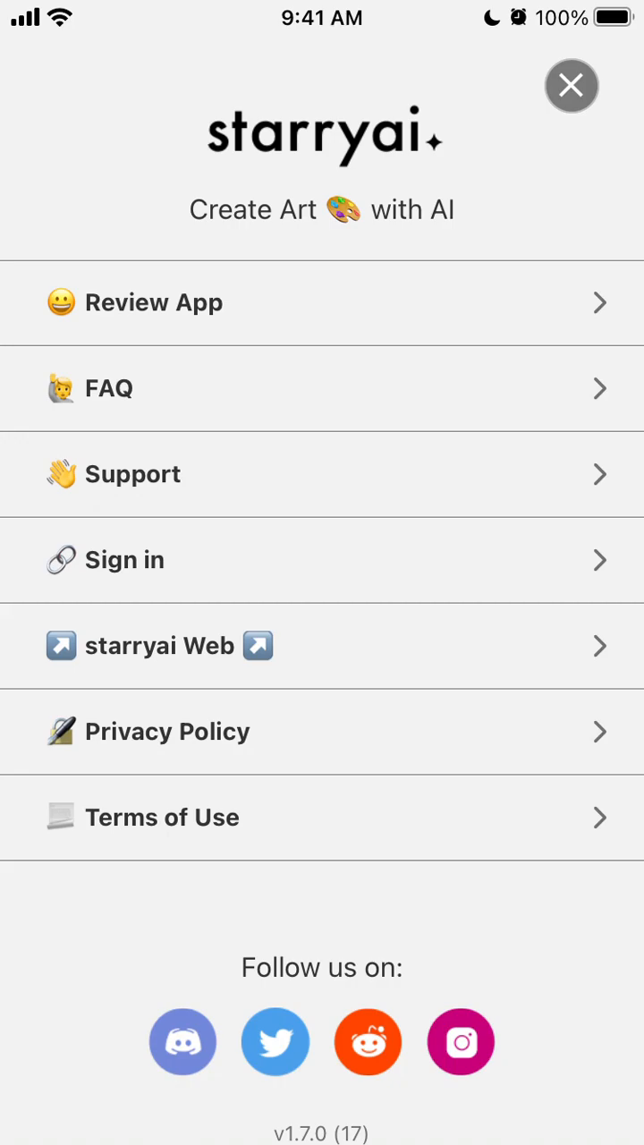
Close the info menu, view My Creations with all four images and the empty Projects list, then go to Explore.
left_click(572, 86)
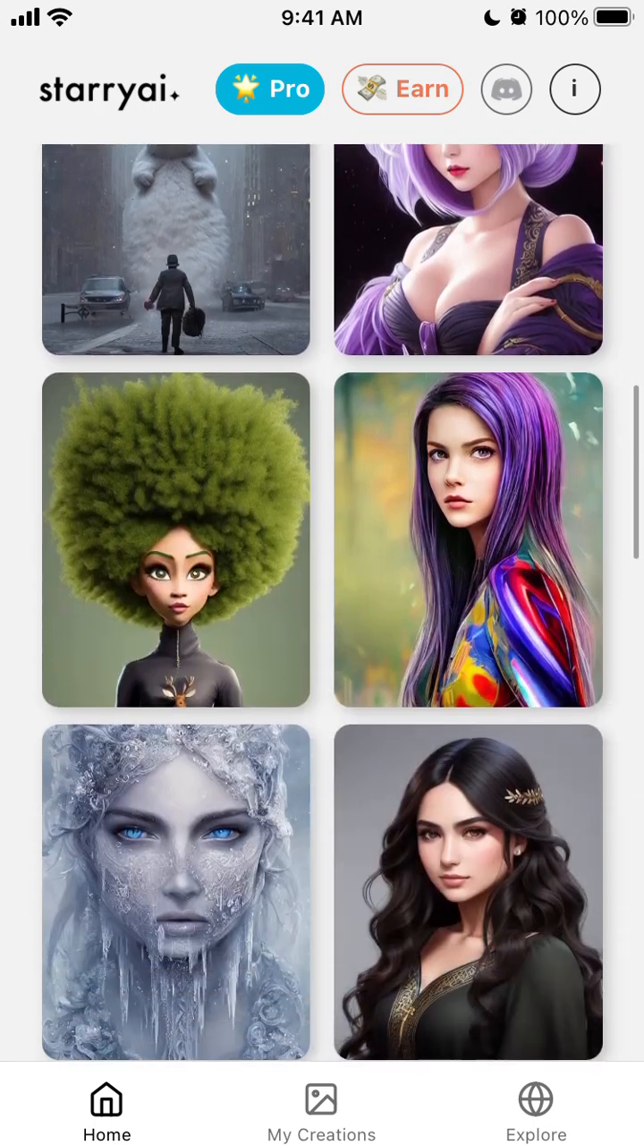
left_click(322, 1109)
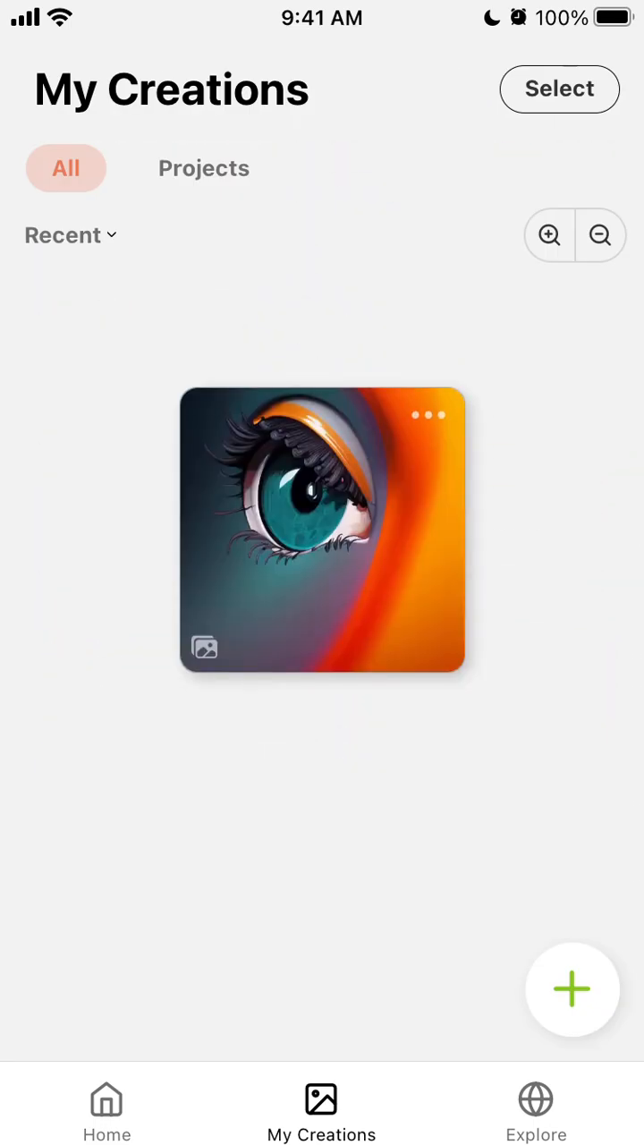
left_click(601, 236)
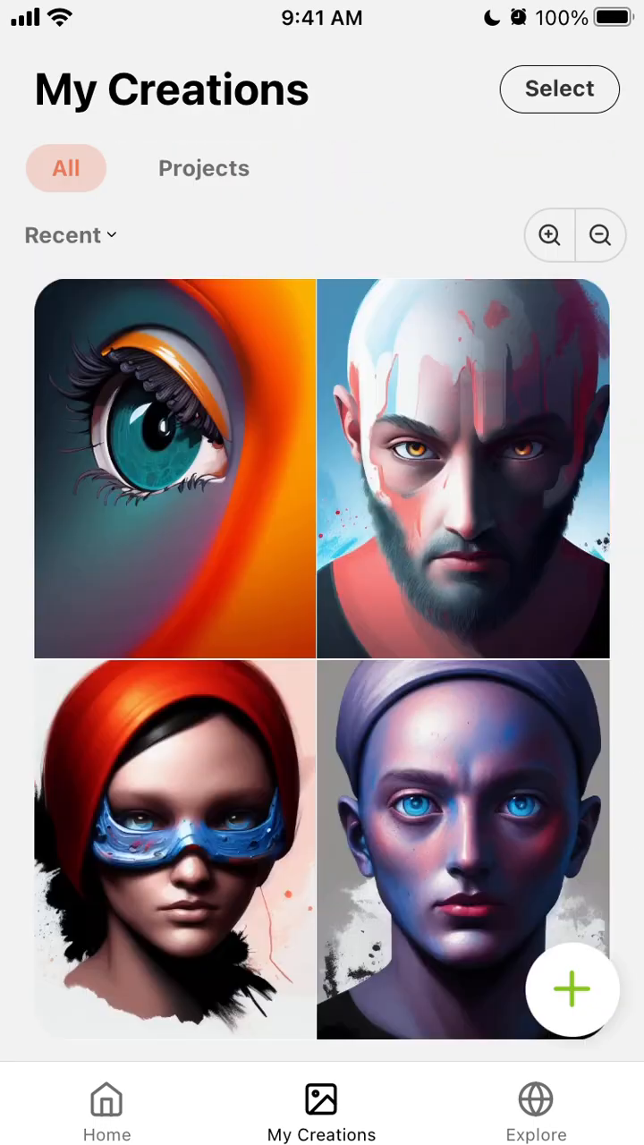
left_click(204, 168)
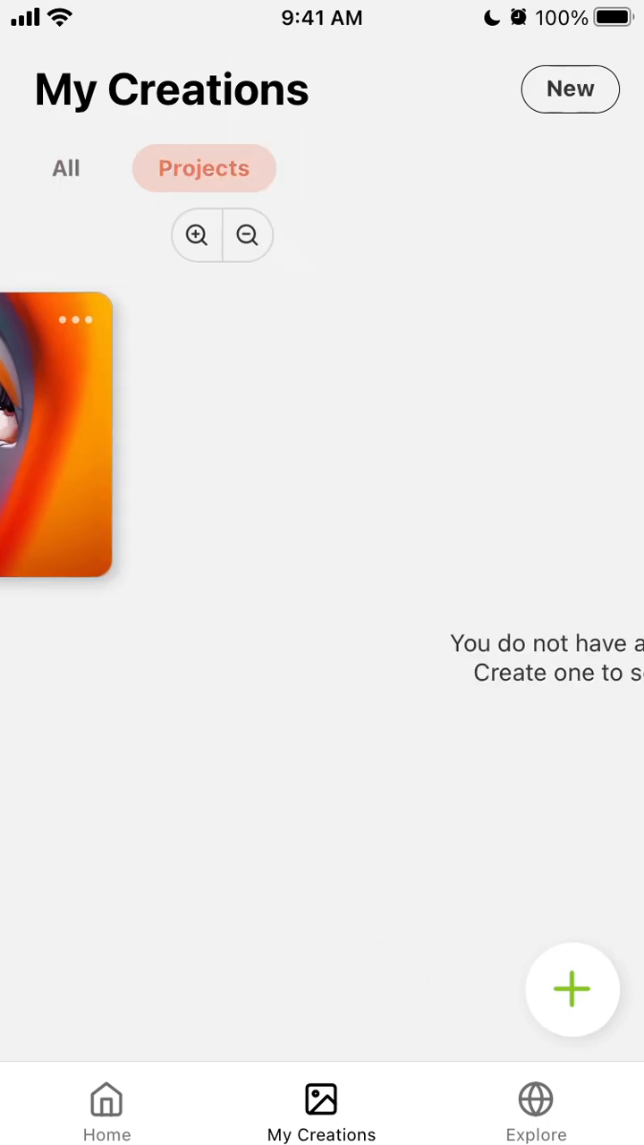
left_click(64, 168)
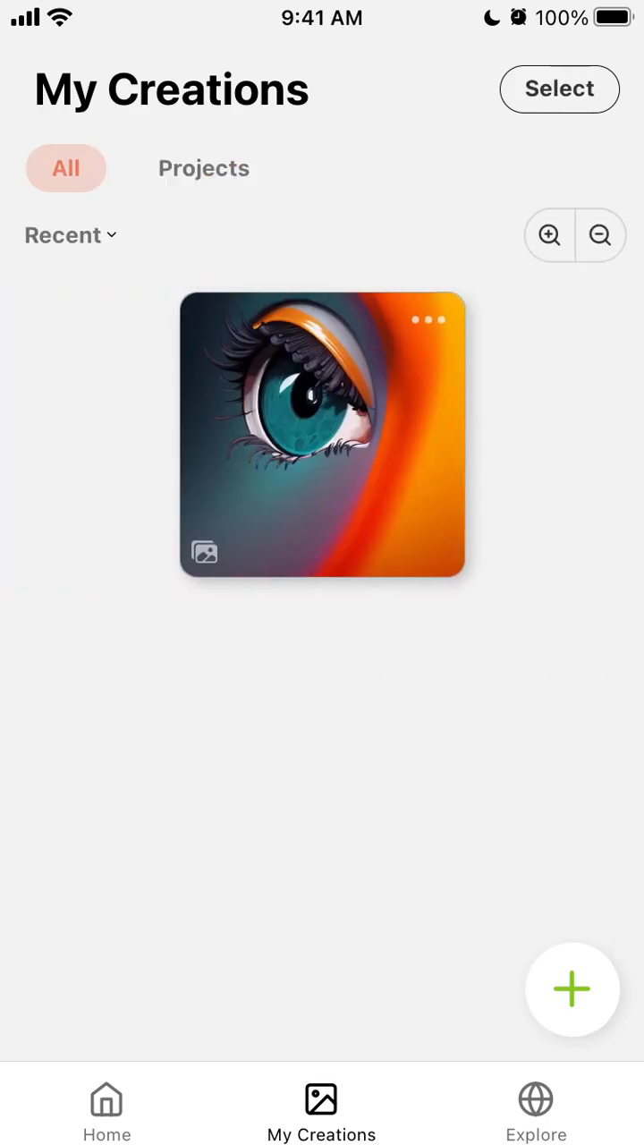
left_click(535, 1108)
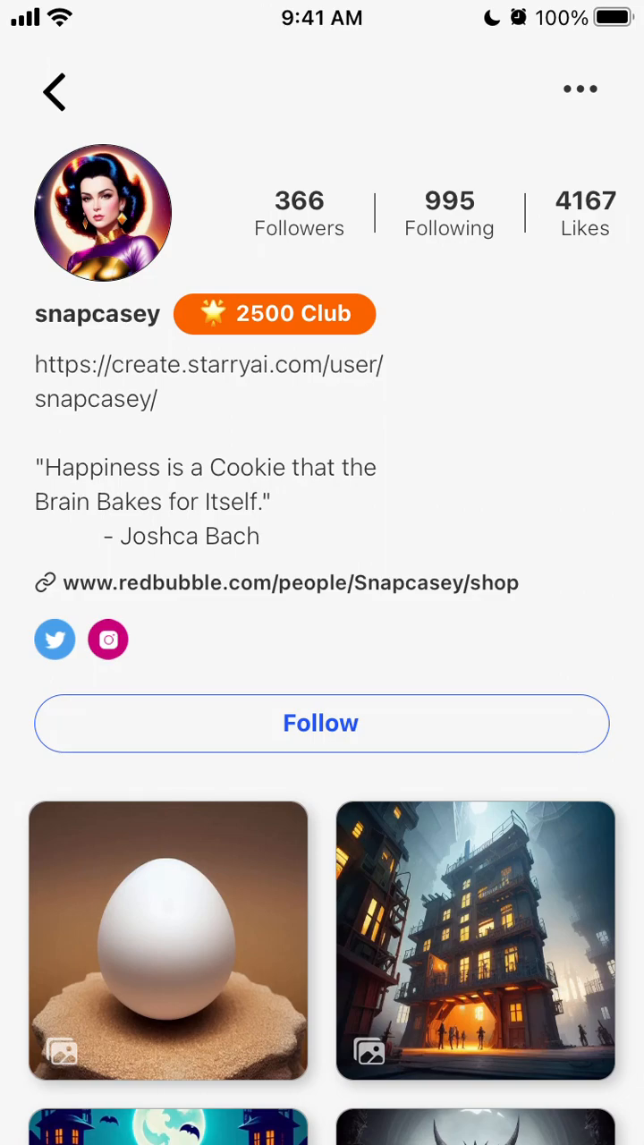
Cancel blocking the creator, return Home and browse the Discover gallery.
left_click(580, 90)
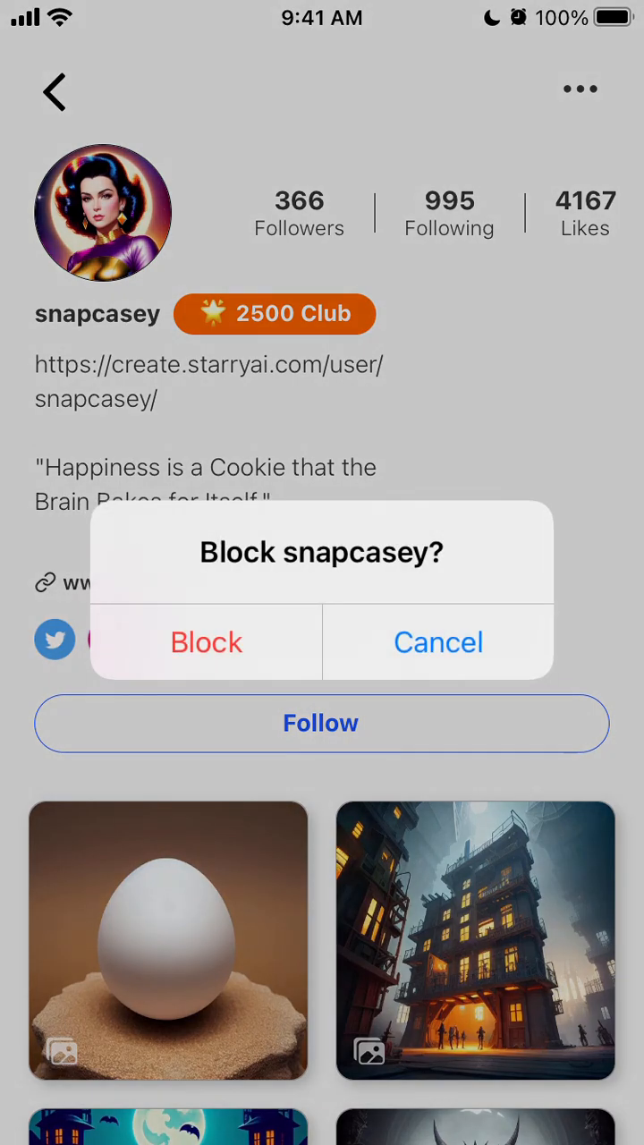
left_click(436, 642)
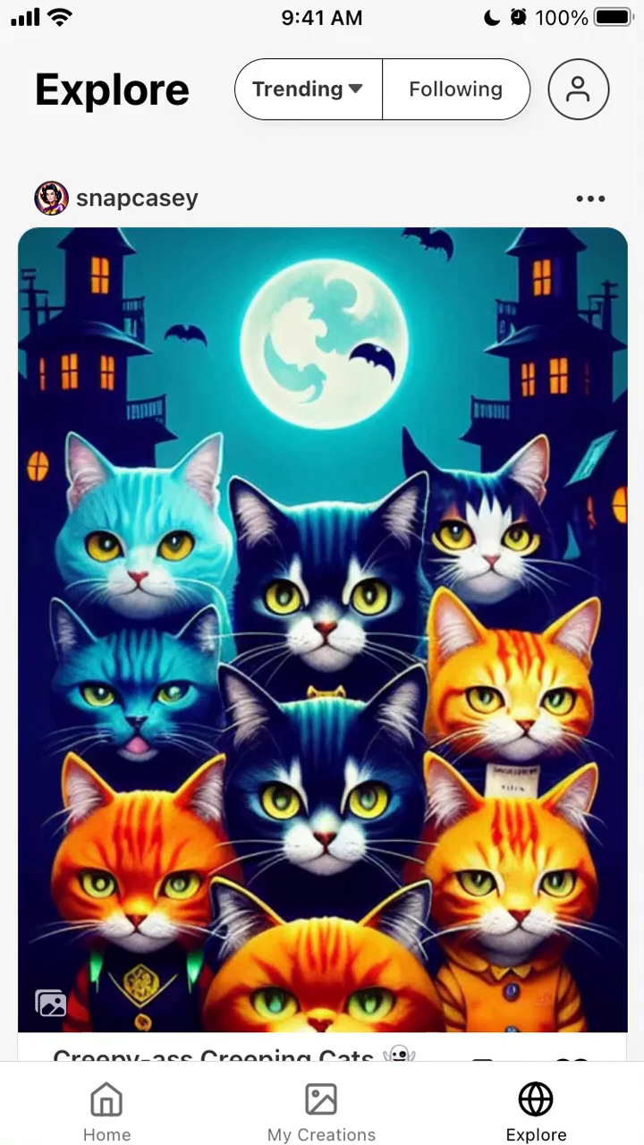
left_click(108, 1109)
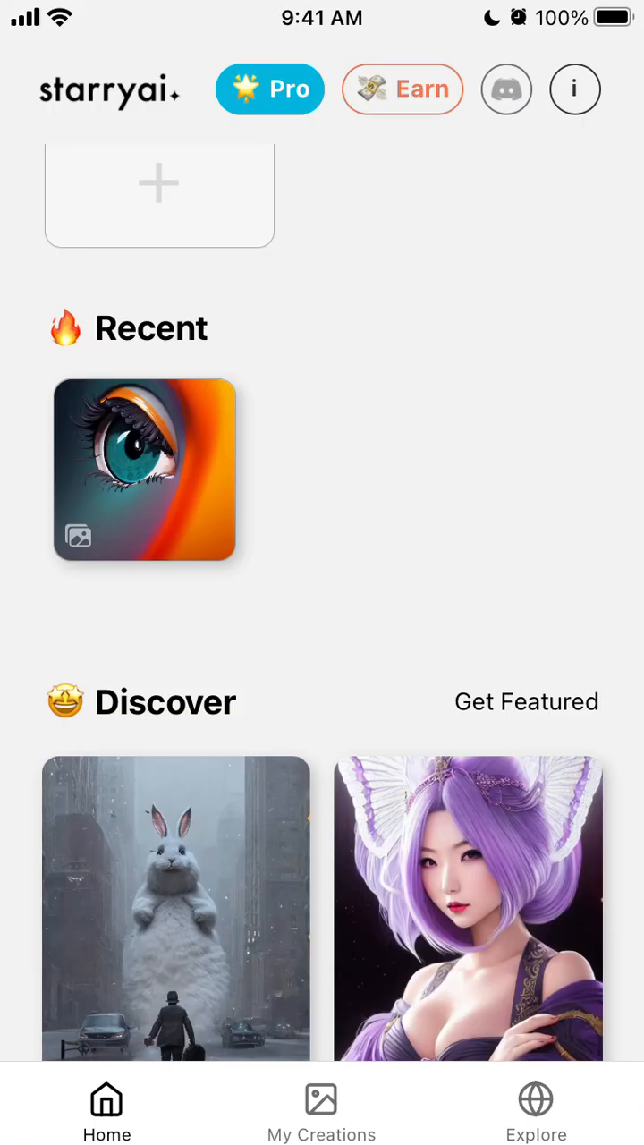
scroll("down", 3)
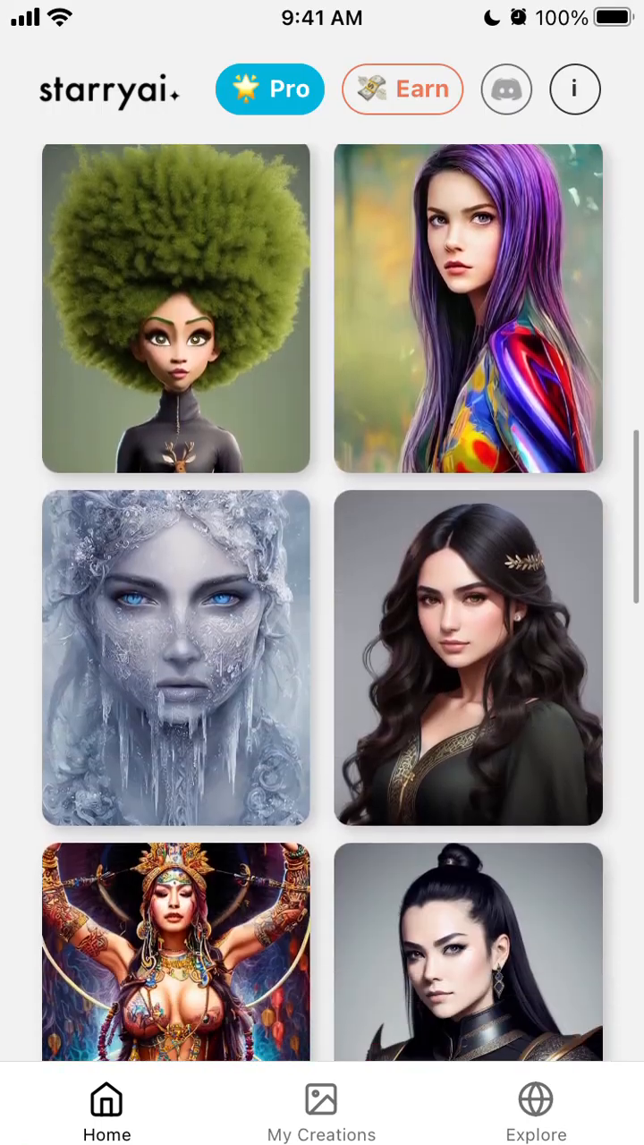
scroll("down", 3)
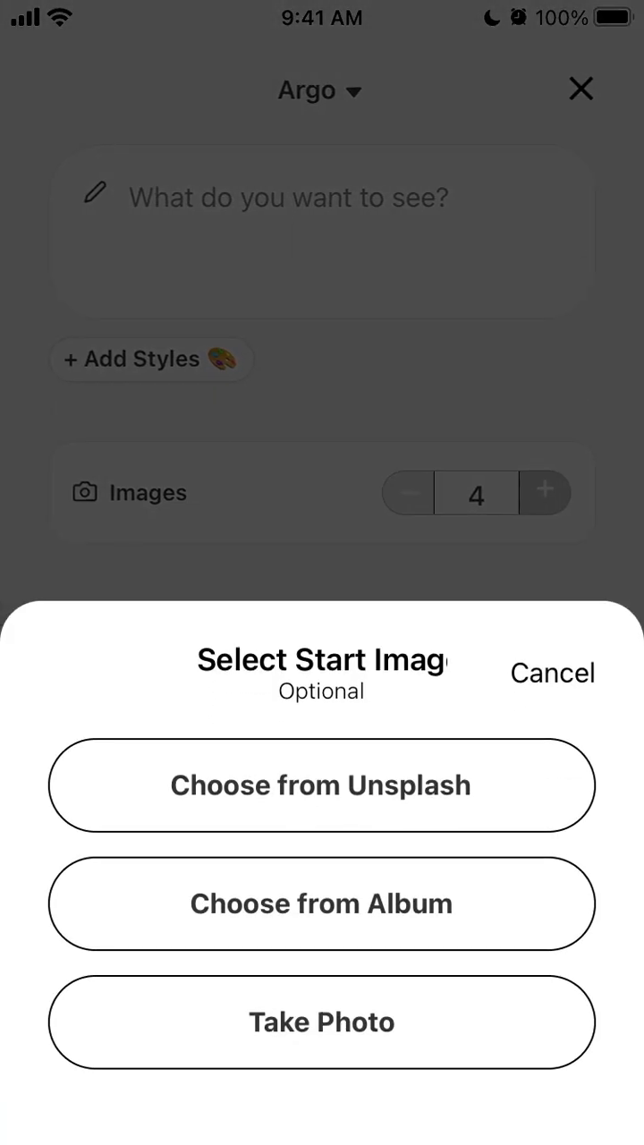
Set an autumn forest Unsplash photo as start image and enter the prompt 'Forest'.
left_click(551, 673)
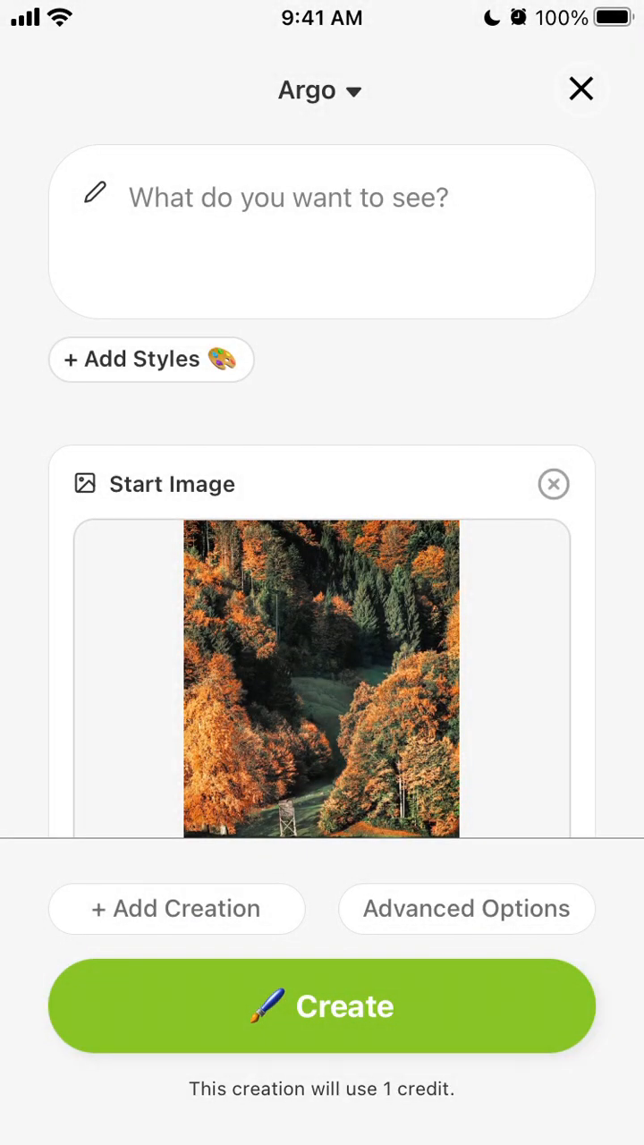
left_click(322, 197)
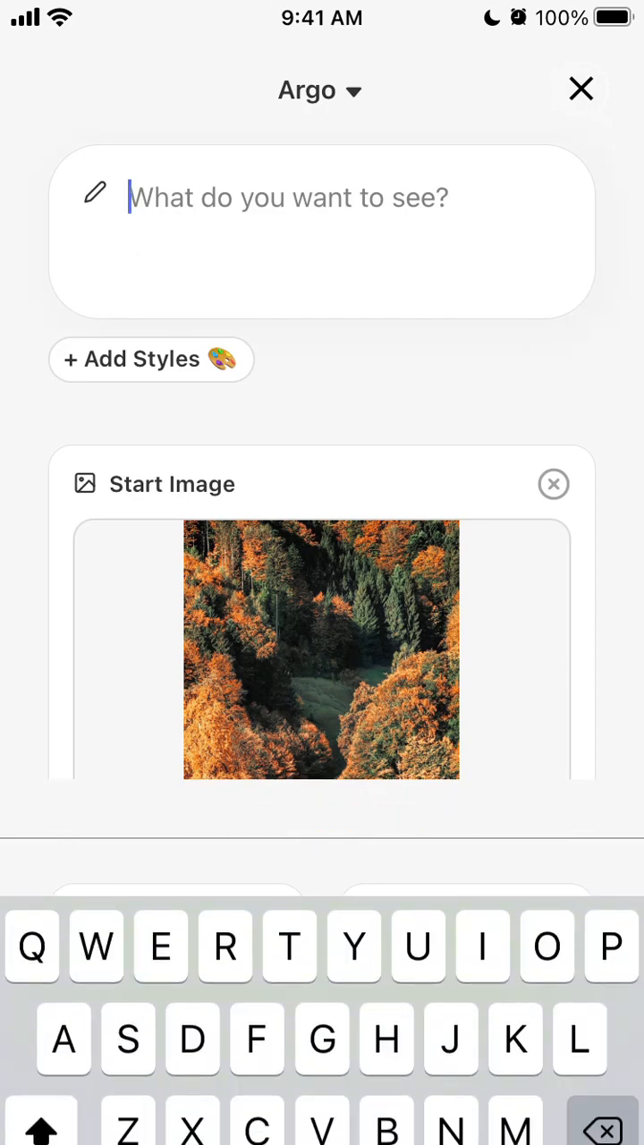
type("Forest")
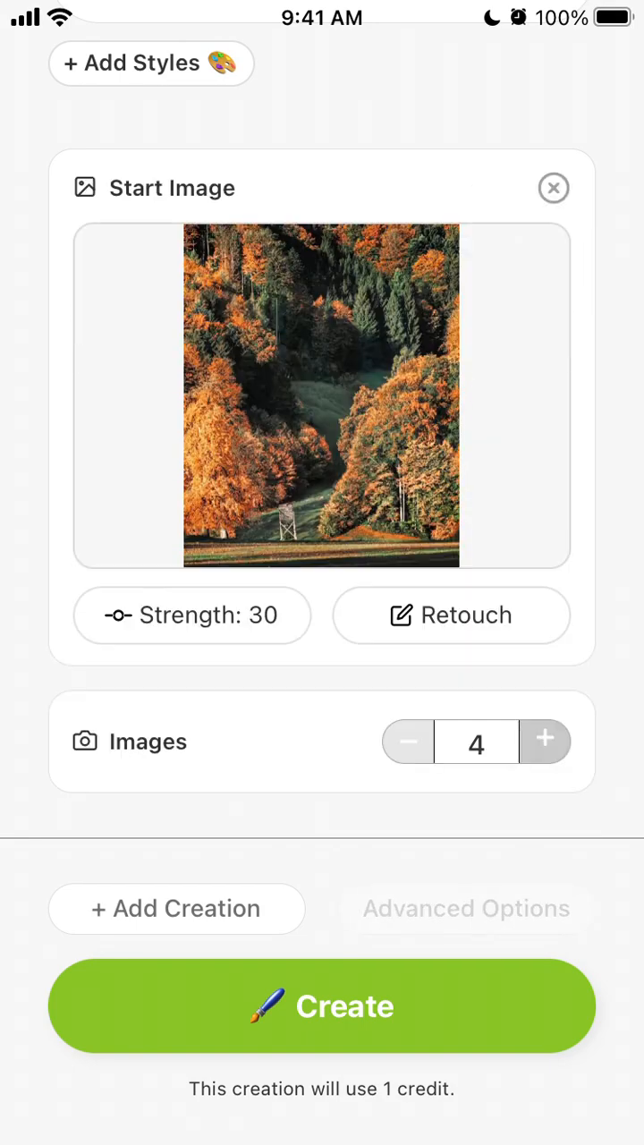
scroll("down", 3)
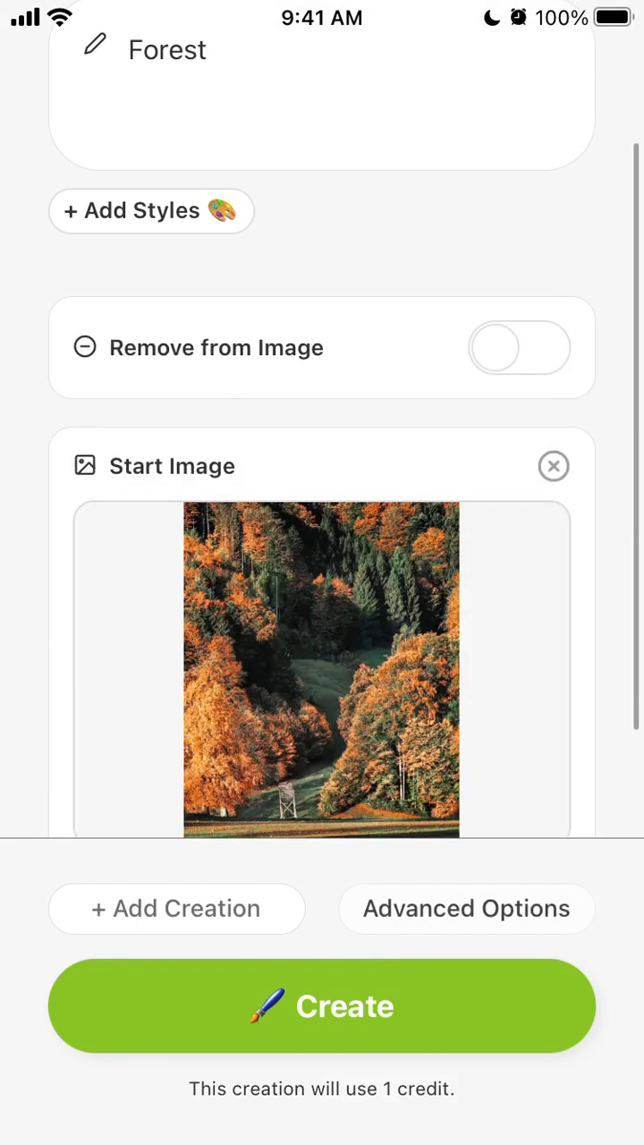
left_click(519, 347)
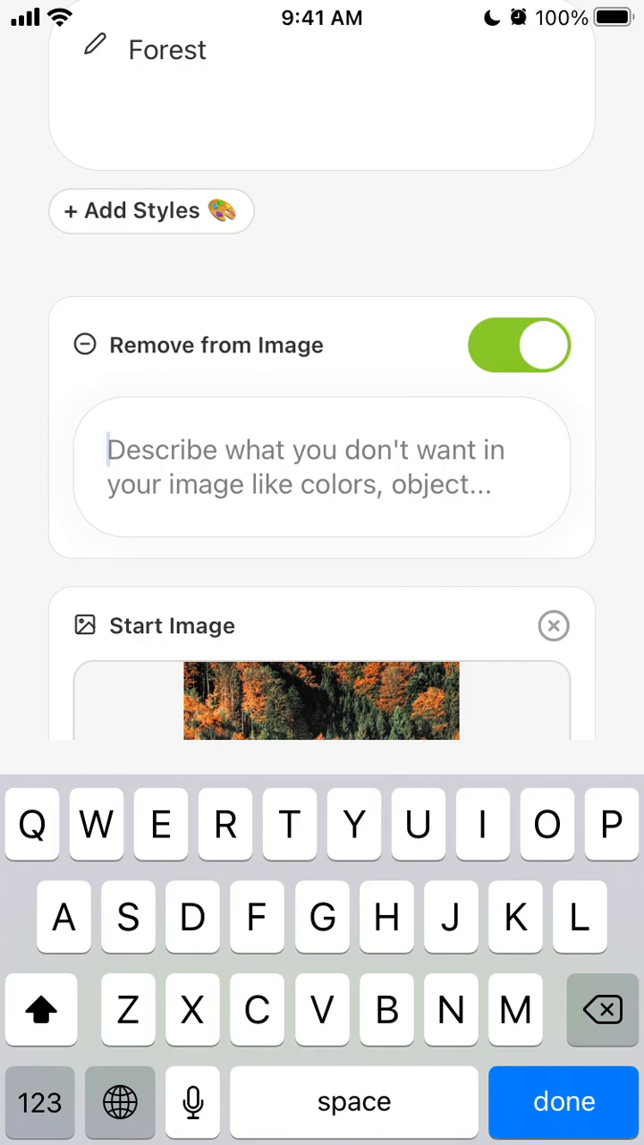
scroll("down", 3)
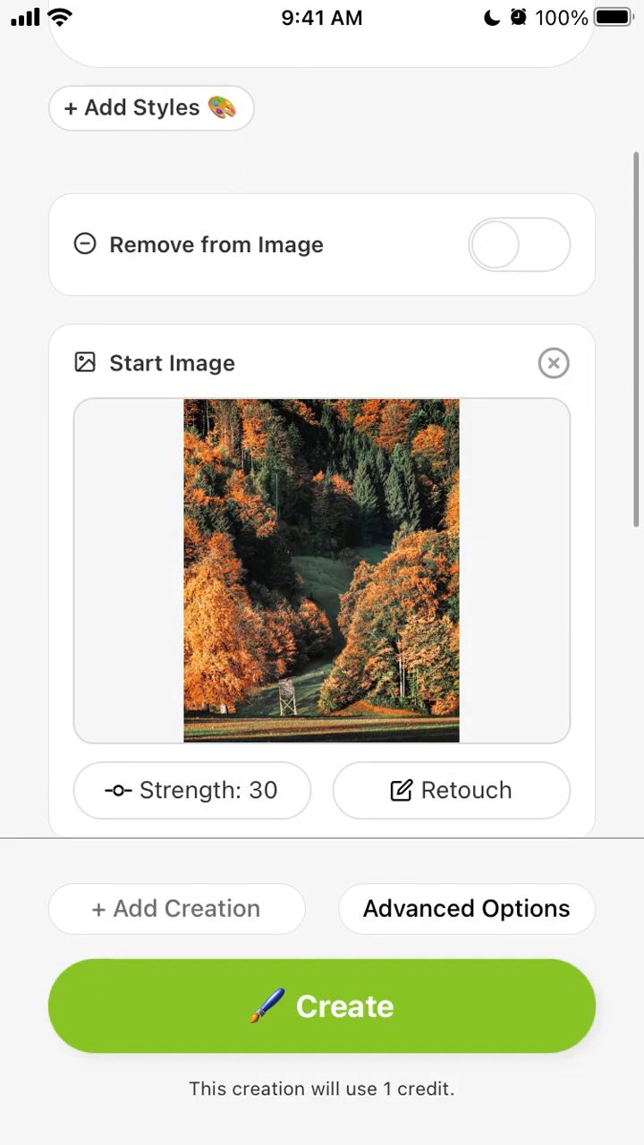
scroll("down", 3)
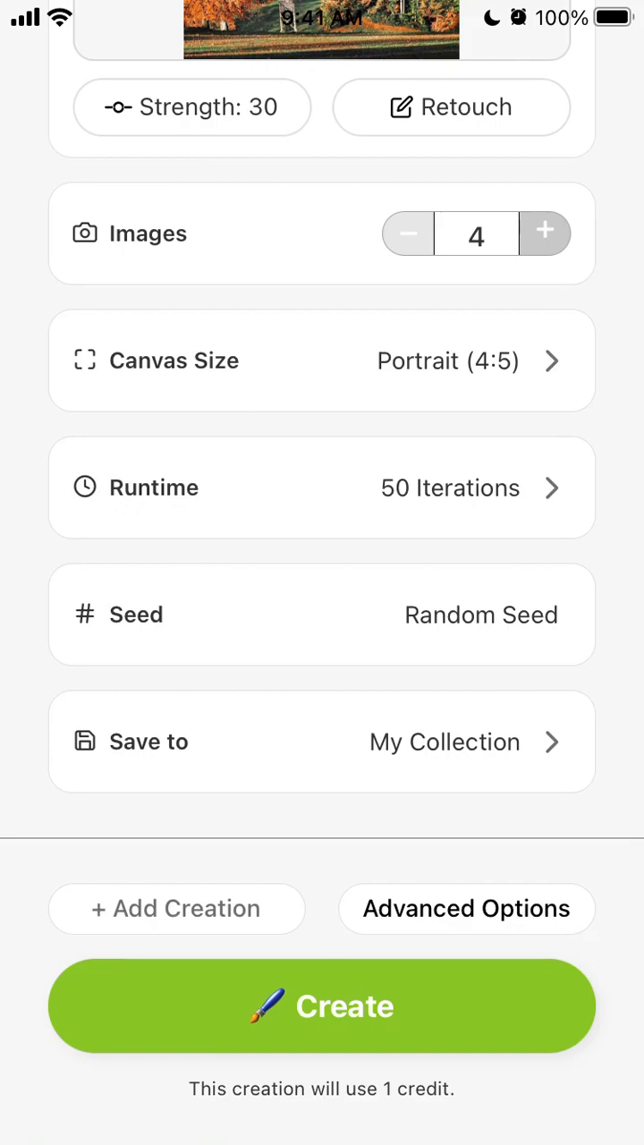
Submit the Forest creation and view its In Queue status under Recent.
left_click(322, 1005)
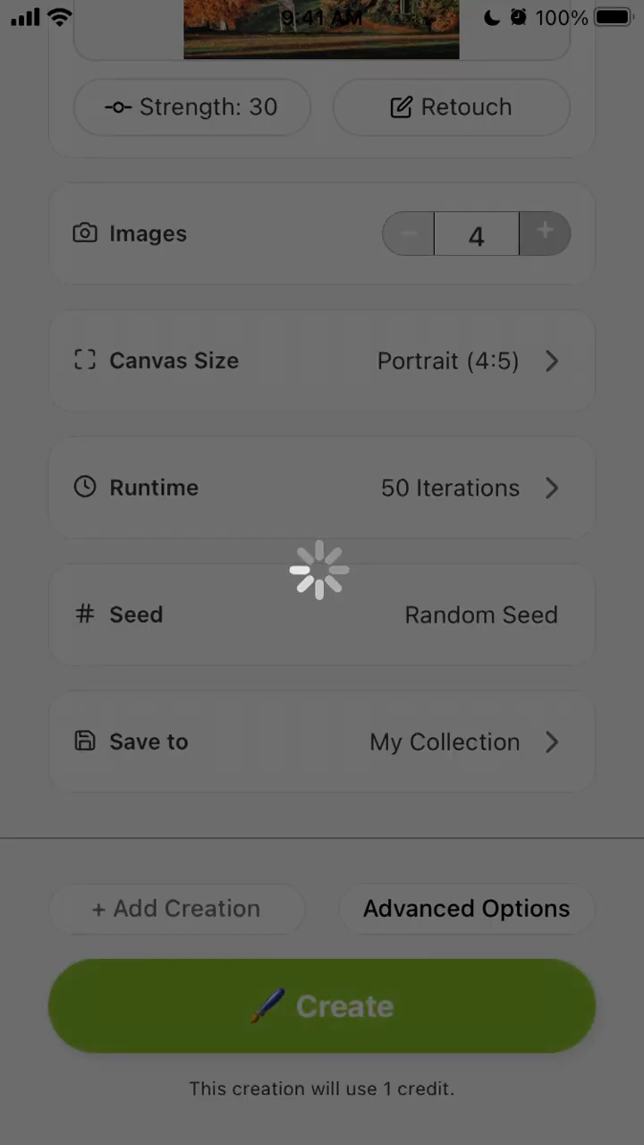
left_click(321, 1005)
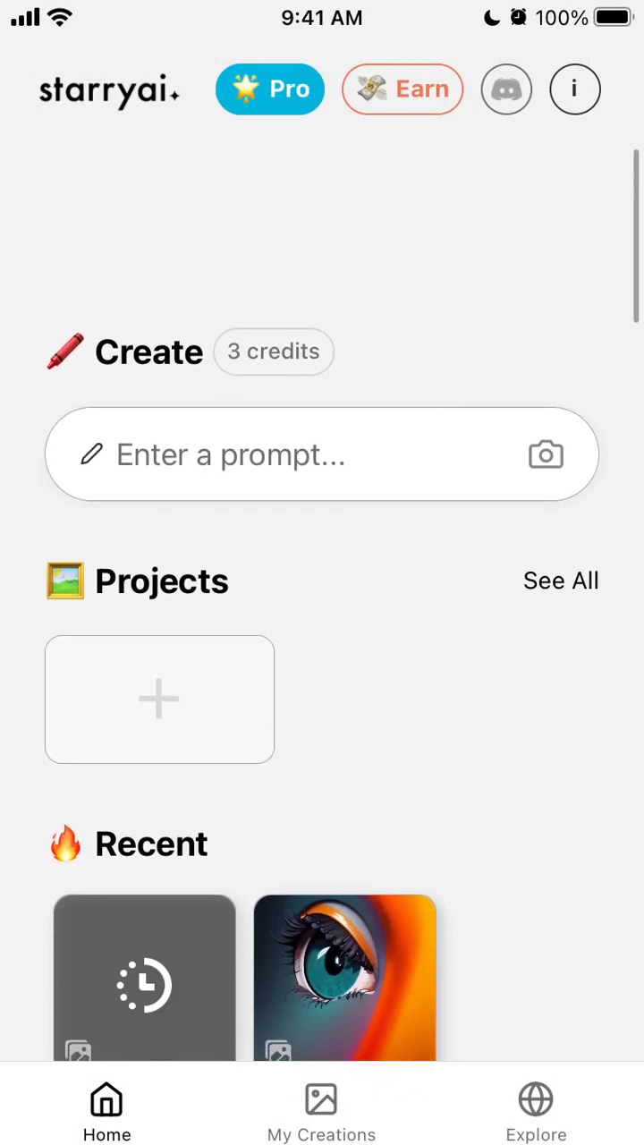
scroll("down", 3)
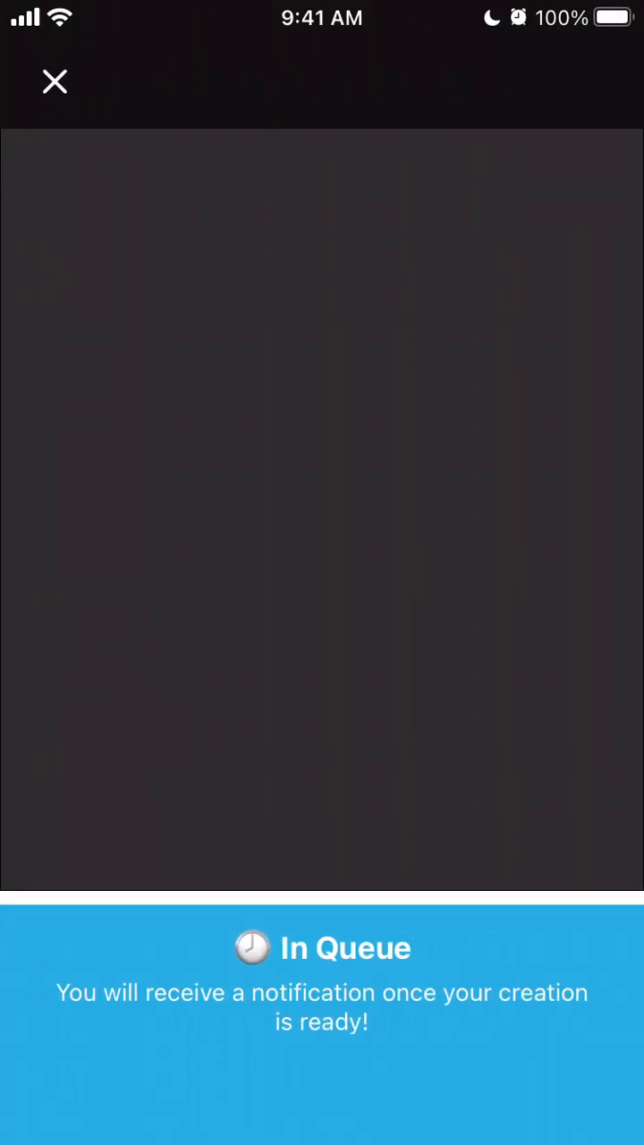
Dismiss the In Queue notice, glance at Earn Credits, and return home with 3 credits.
left_click(53, 83)
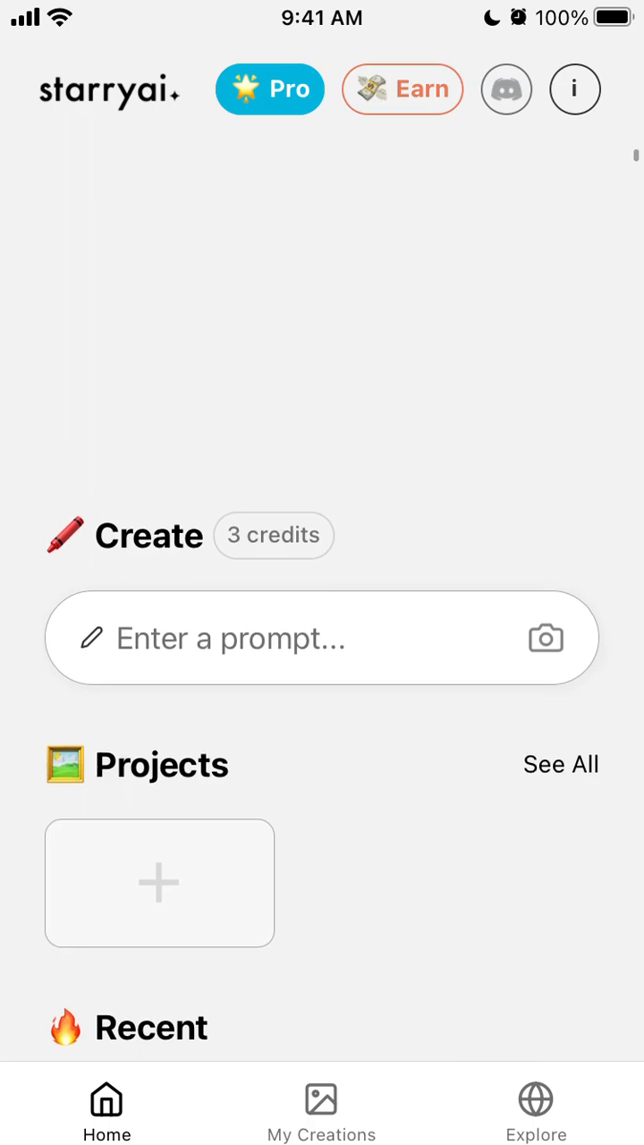
left_click(401, 90)
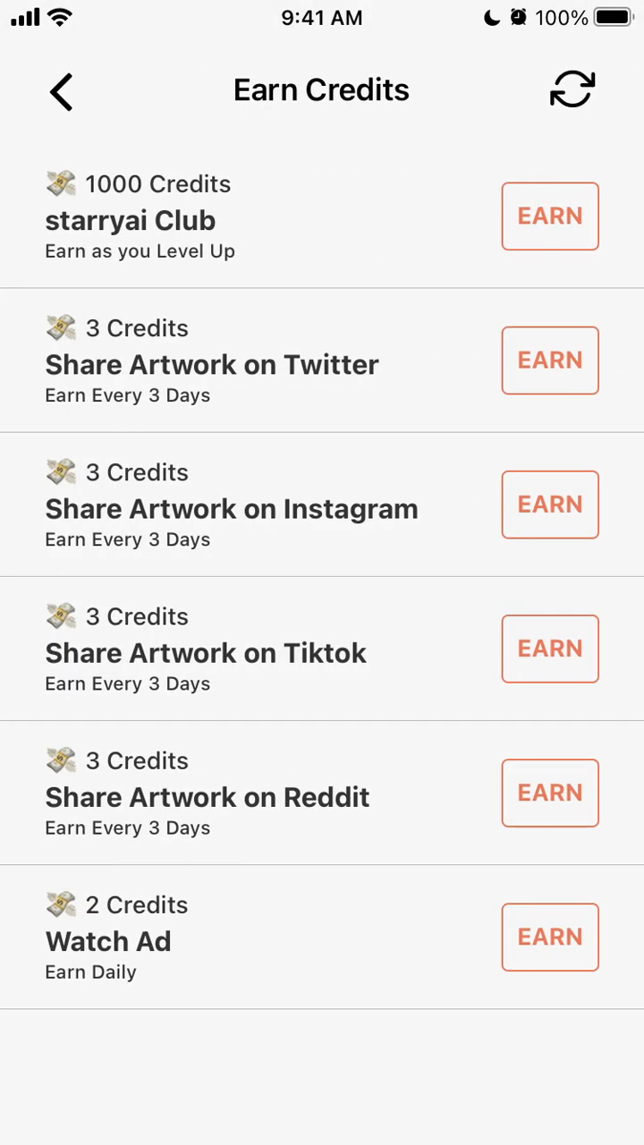
left_click(61, 89)
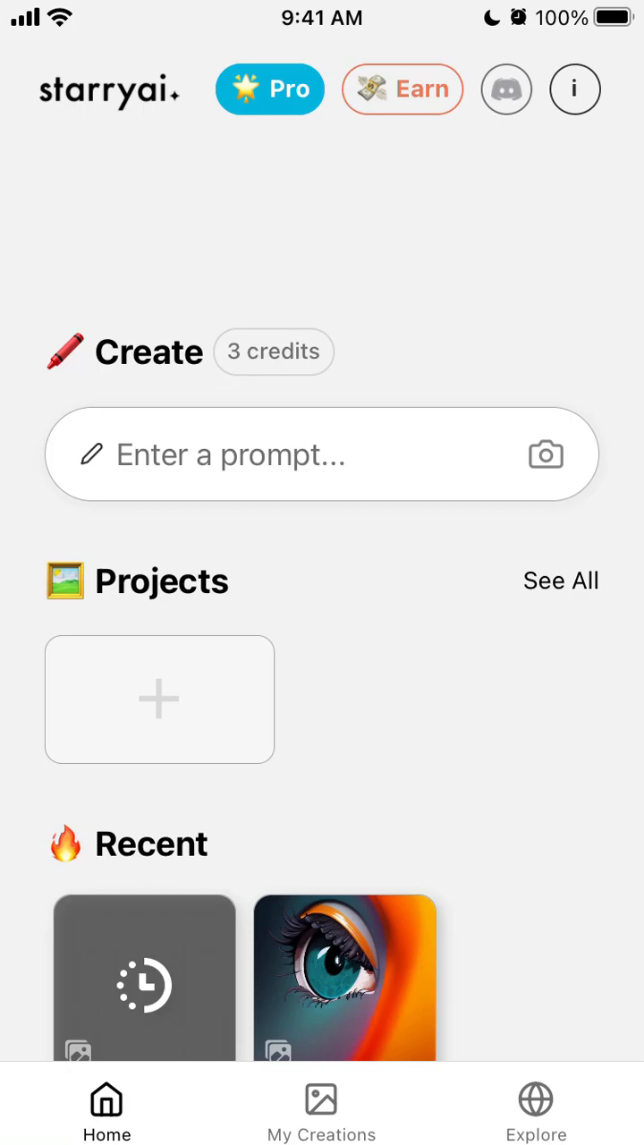
Browse down through the Home feed.
scroll("down", 3)
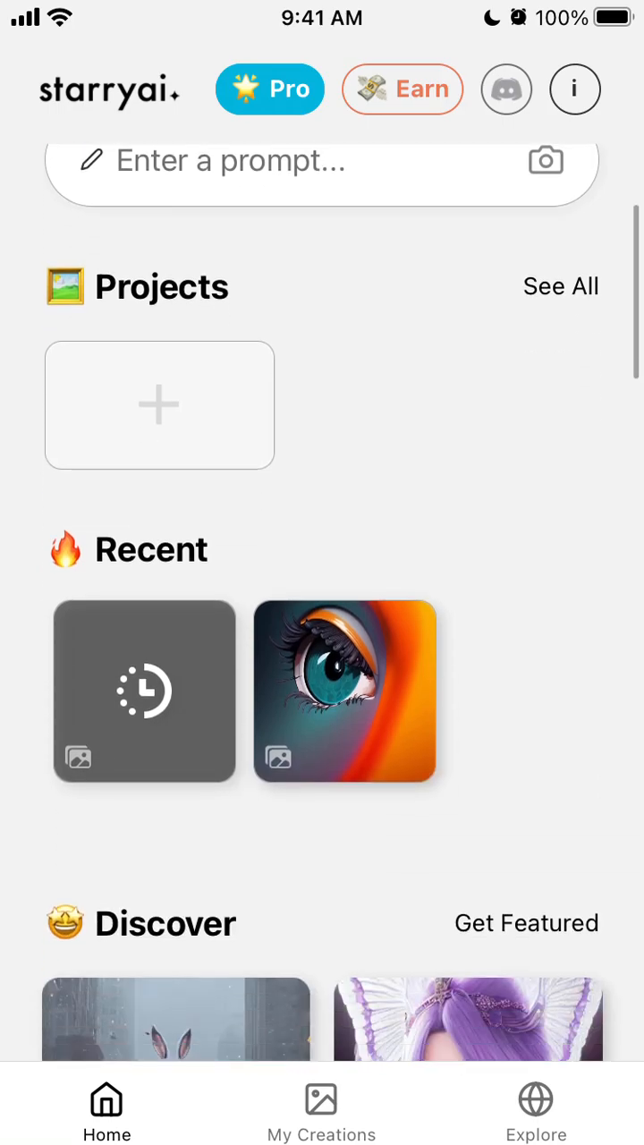
scroll("down", 3)
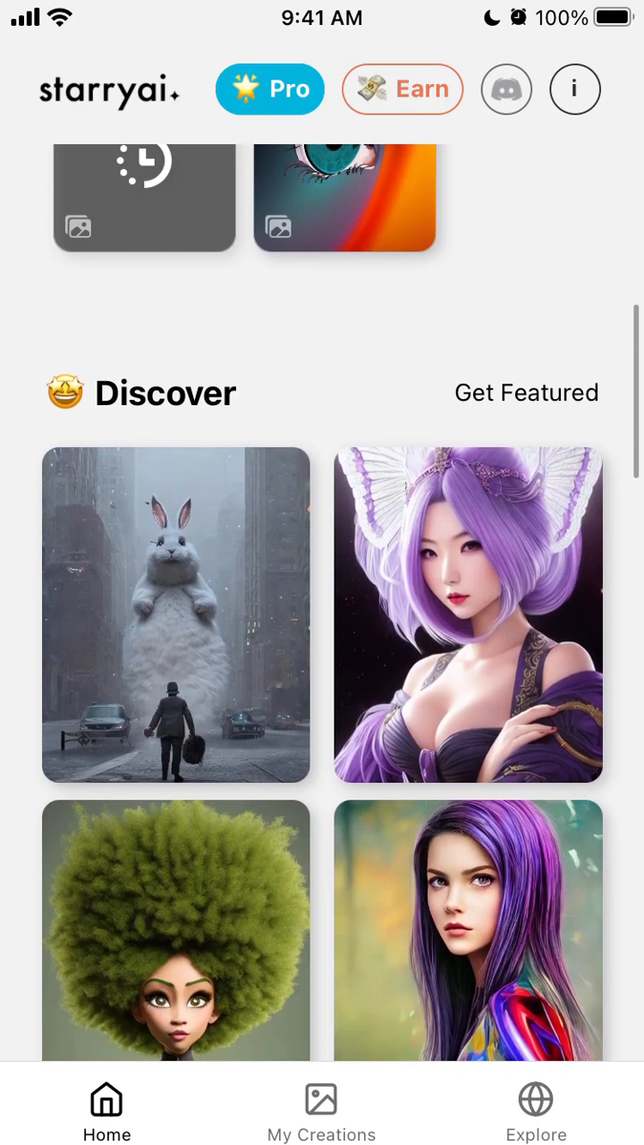
scroll("down", 3)
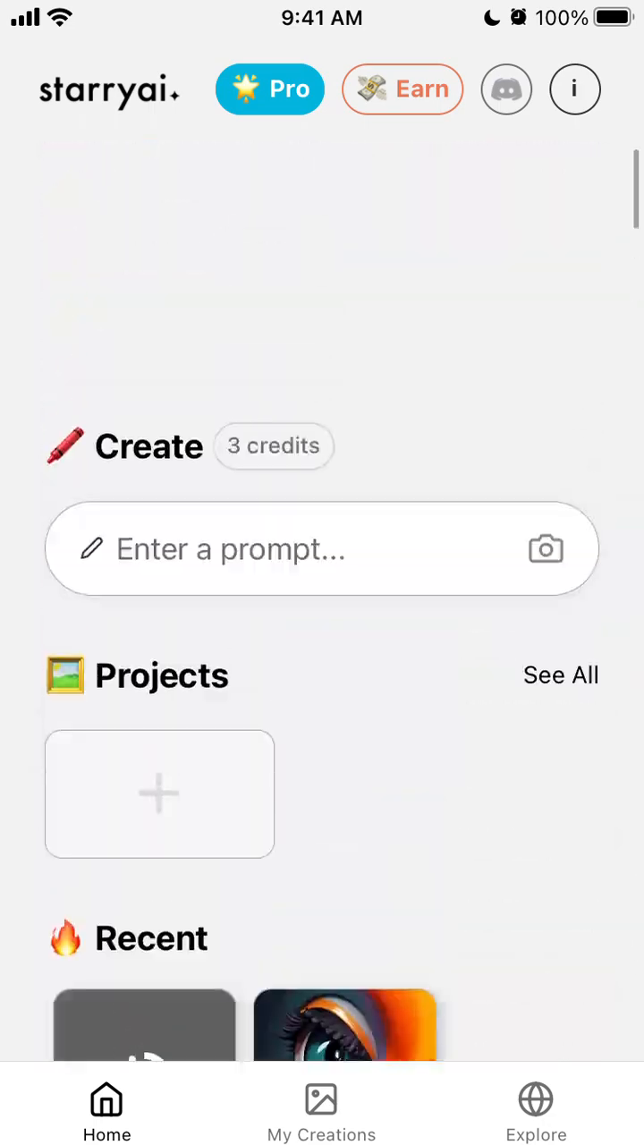
scroll("down", 3)
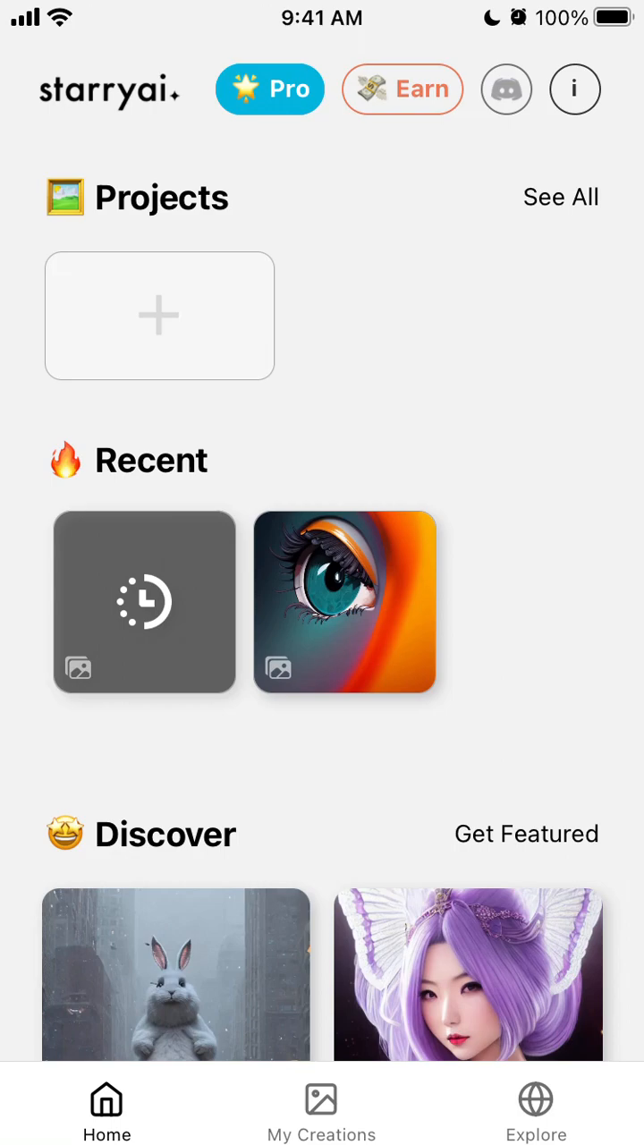
left_click(574, 90)
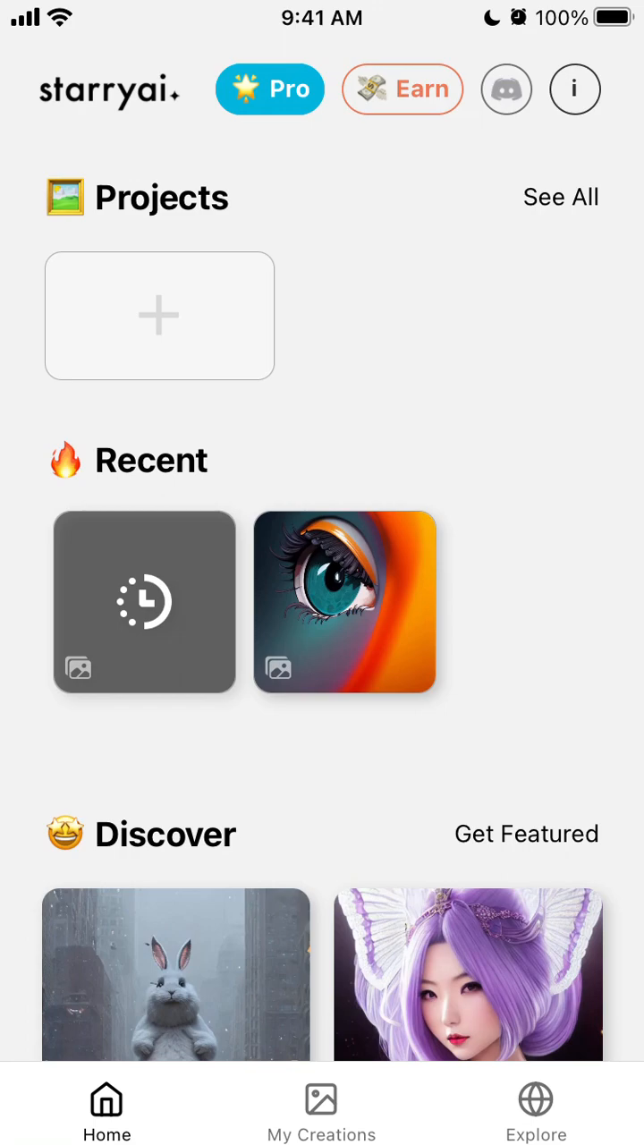
scroll("down", 3)
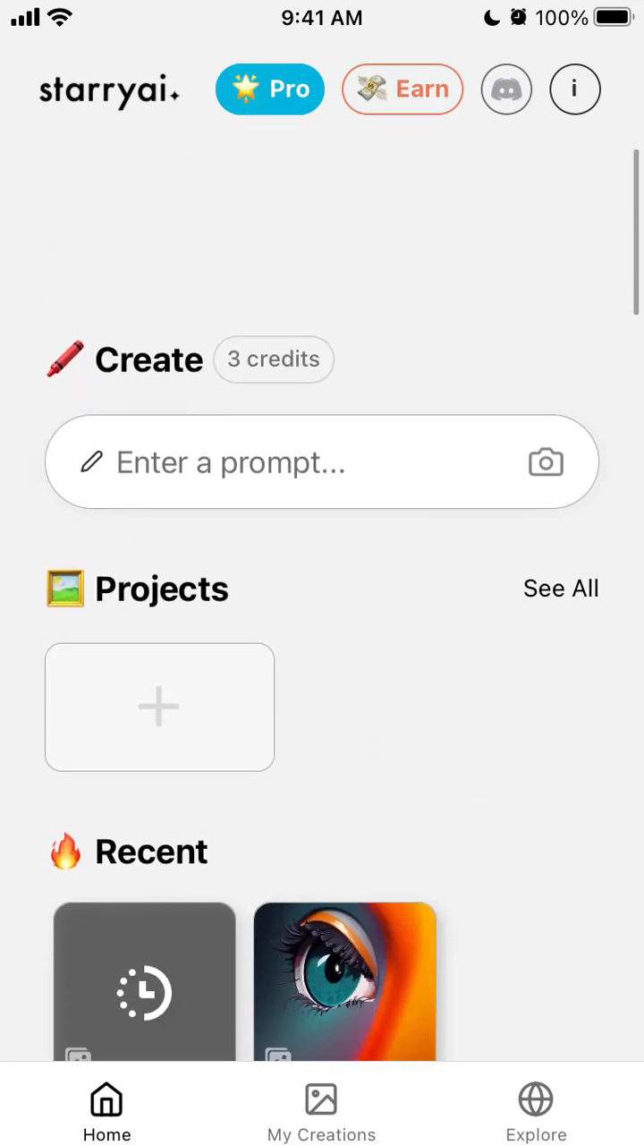
scroll("down", 3)
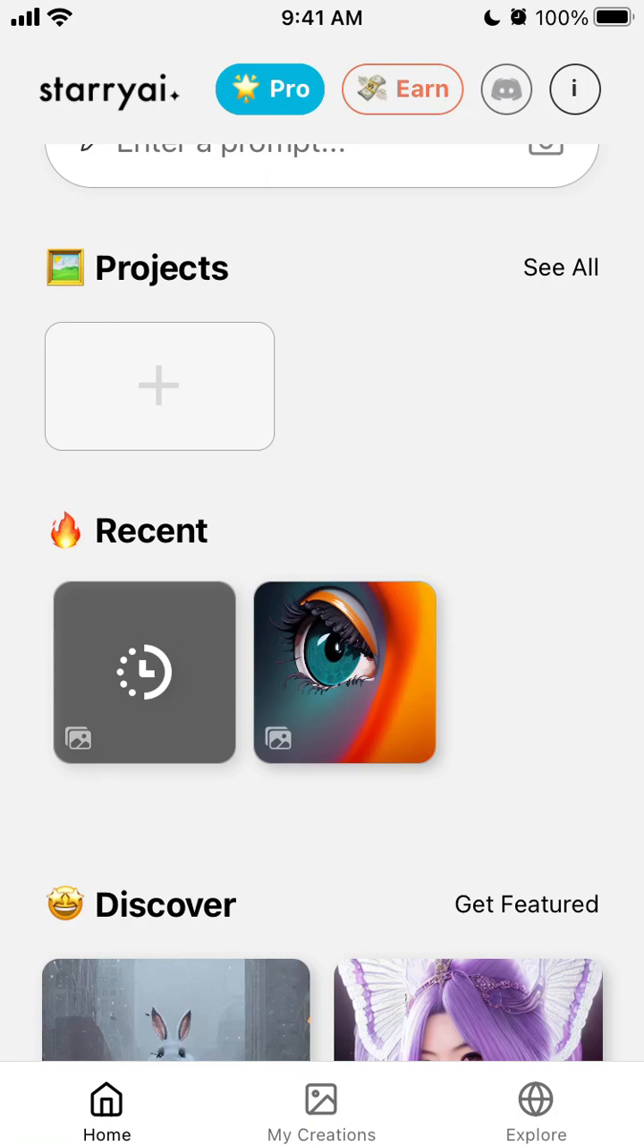
Show My Creations with the queued creation beside the eye artwork.
left_click(322, 1109)
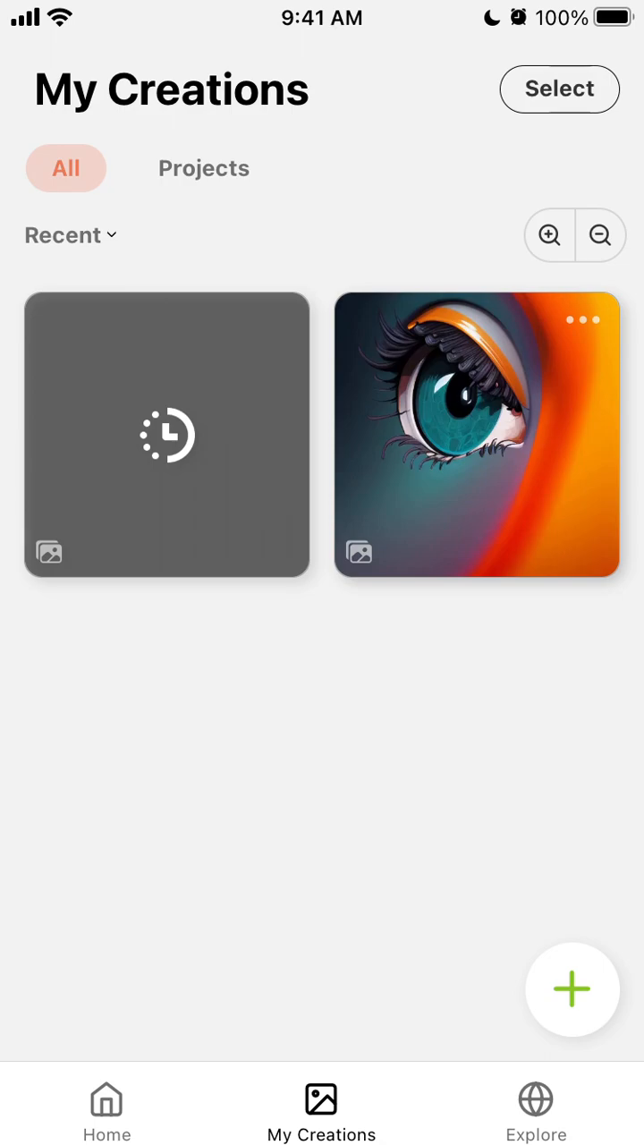